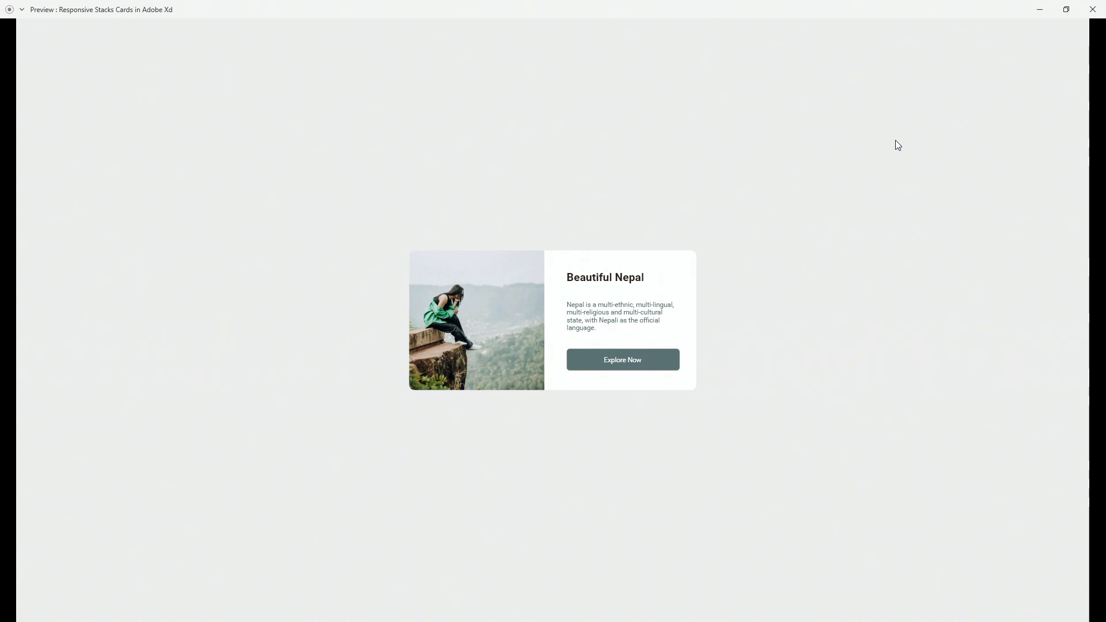
{"action": "mouse_move", "coordinate": [892, 236]}
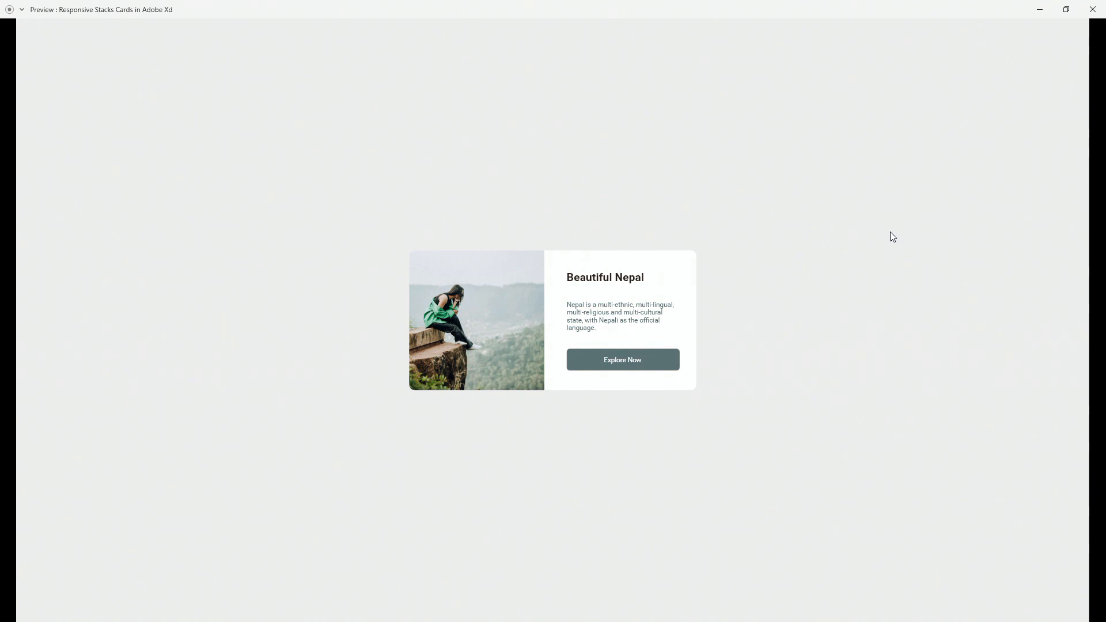
{"action": "mouse_move", "coordinate": [807, 202]}
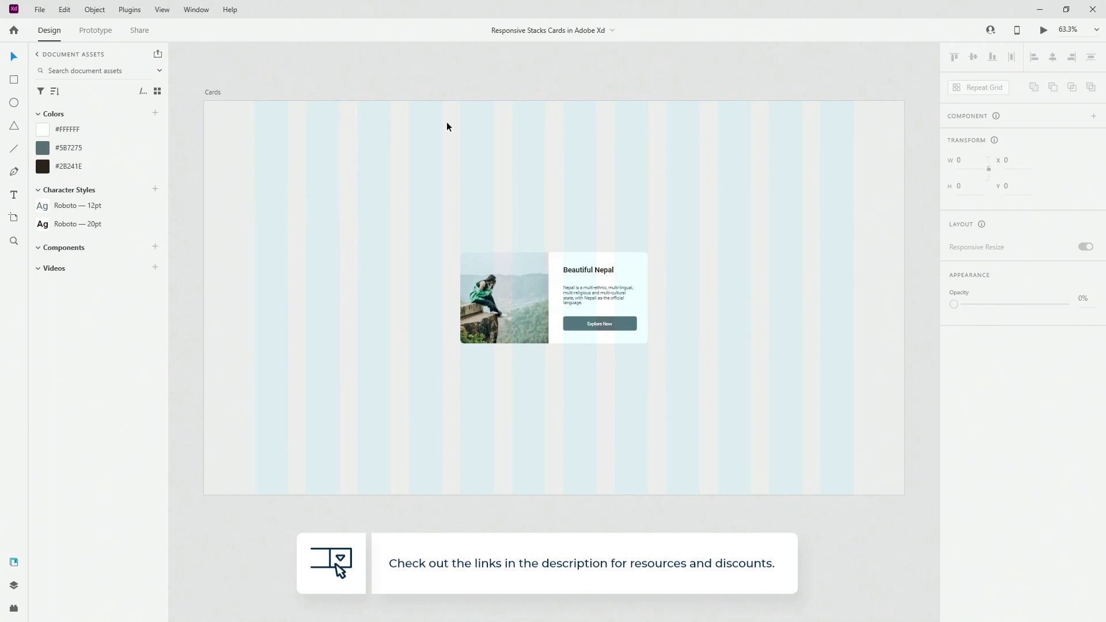
Step: Select the Cards artboard and then the Beautiful Nepal card group
{"action": "left_click", "coordinate": [553, 297]}
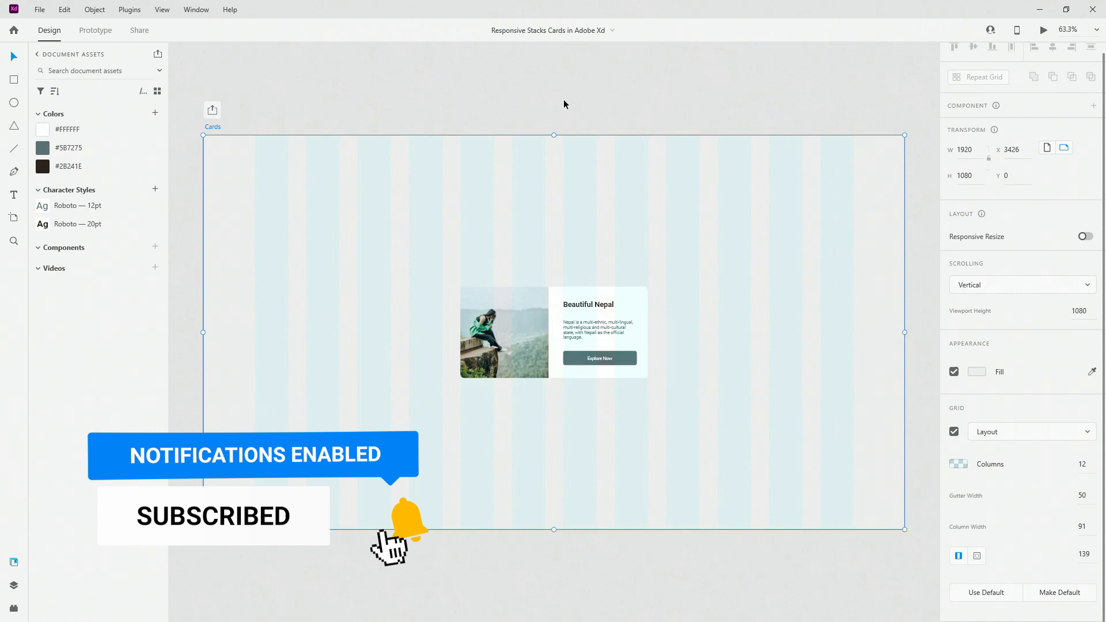
{"action": "mouse_move", "coordinate": [713, 272]}
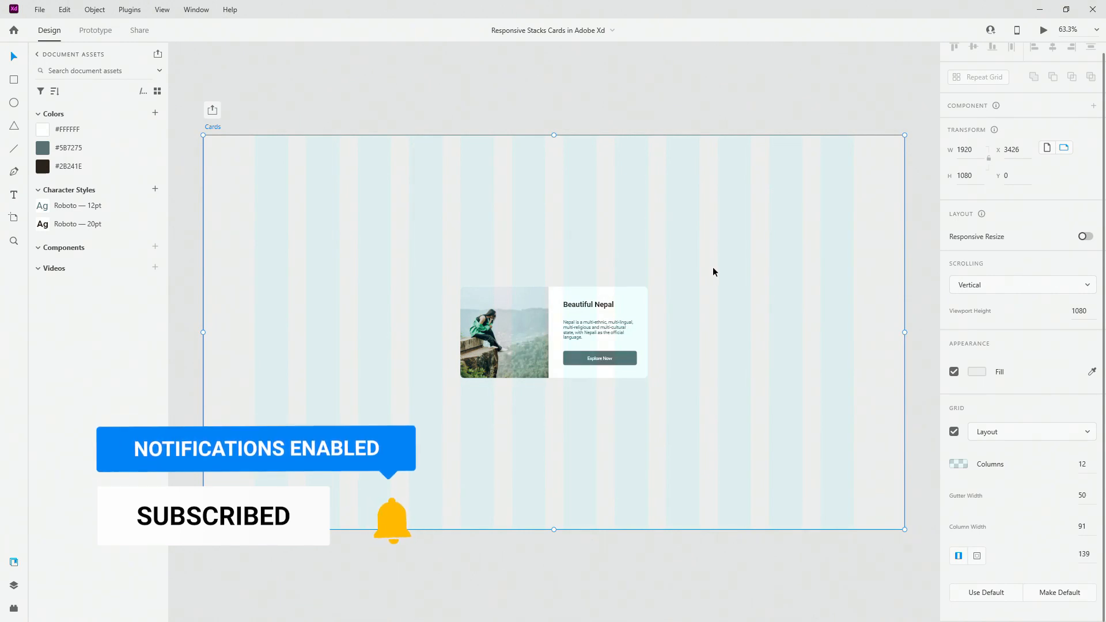
{"action": "left_click", "coordinate": [553, 333]}
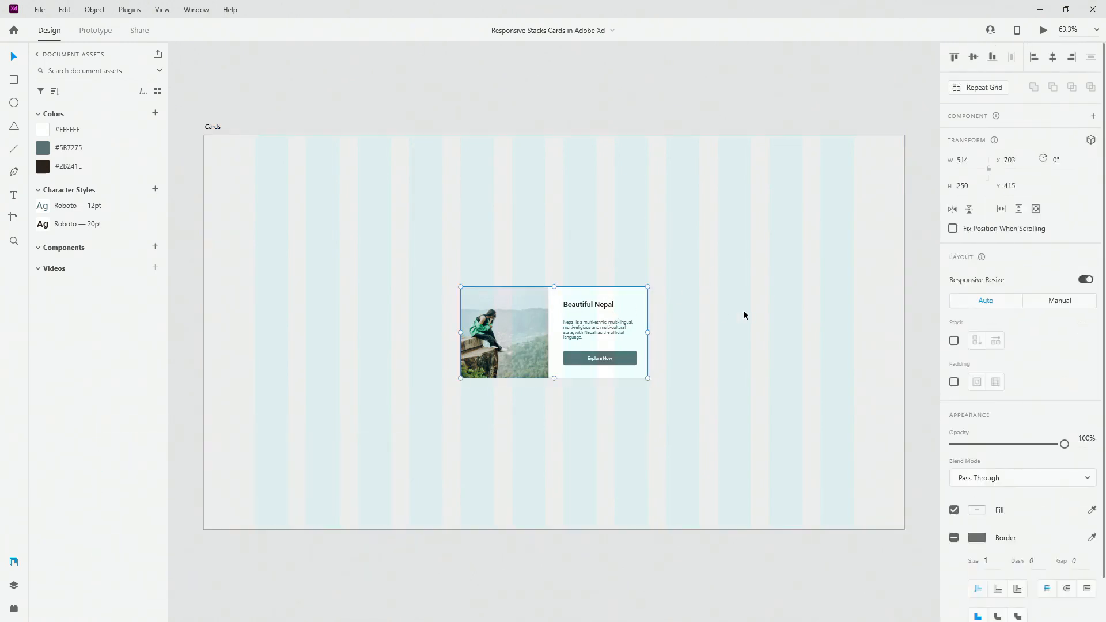
{"action": "mouse_move", "coordinate": [642, 270]}
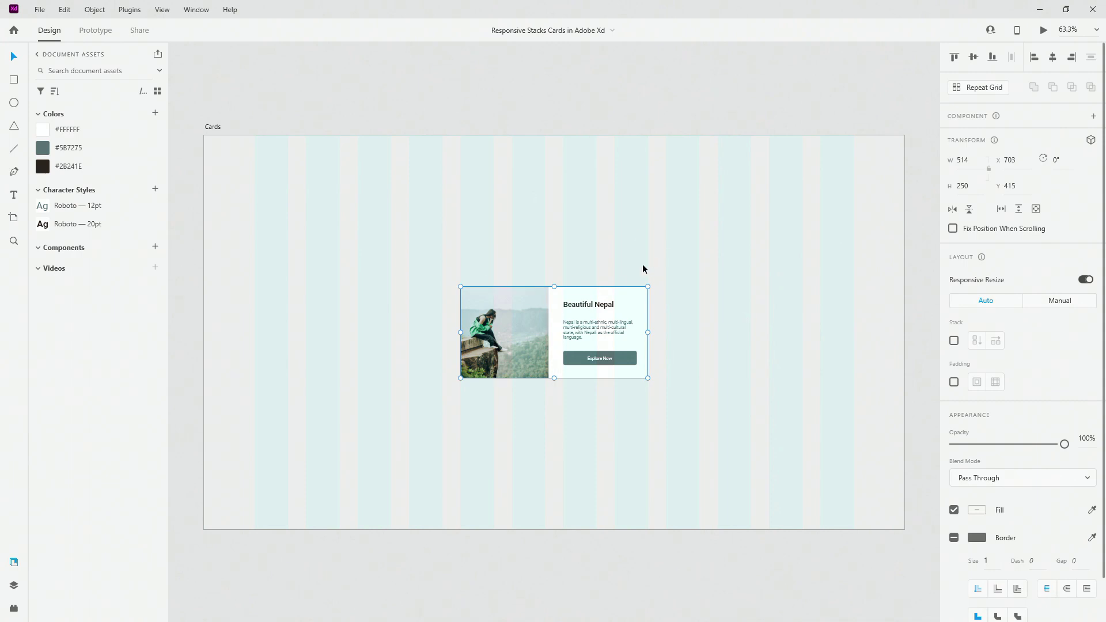
{"action": "mouse_move", "coordinate": [586, 288]}
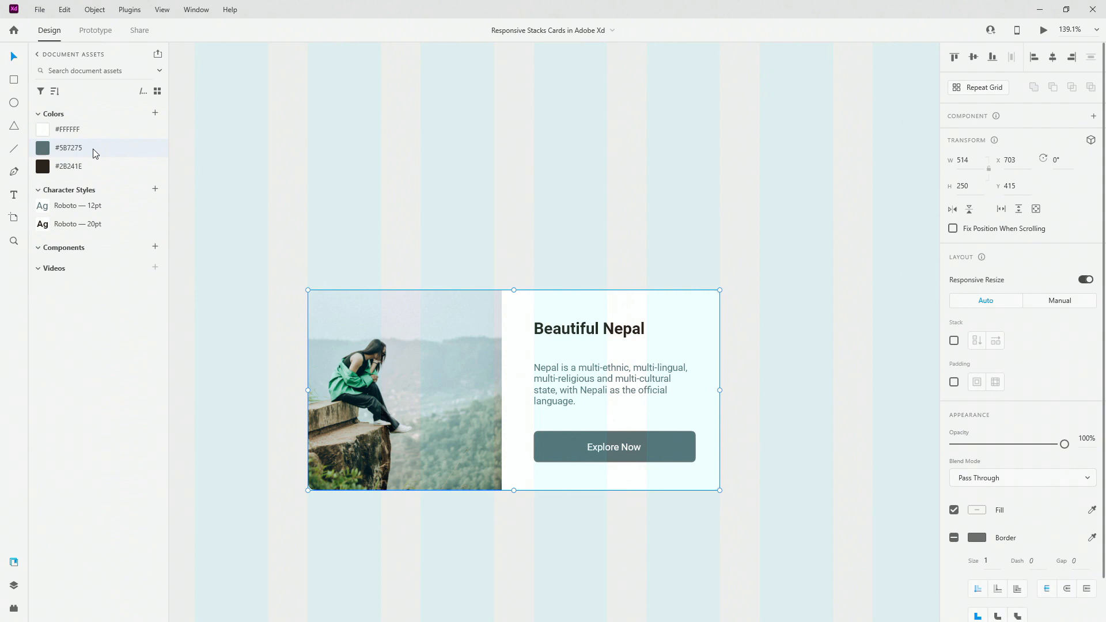
{"action": "mouse_move", "coordinate": [78, 223]}
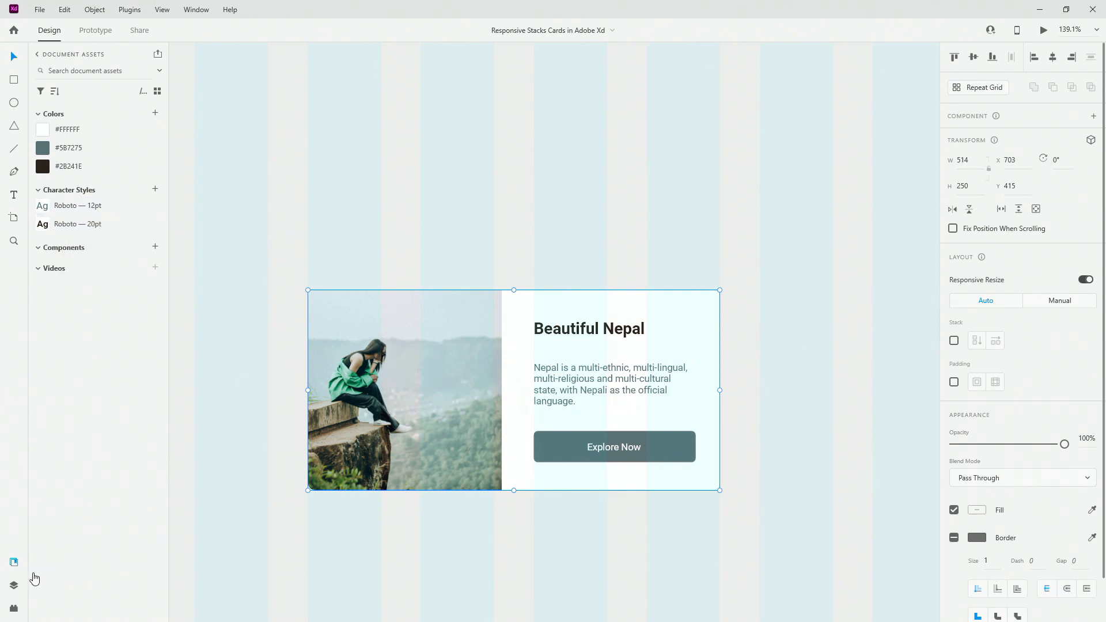
Step: Show the card group's card-img, content and card-bg layers in the Layers panel
{"action": "left_click", "coordinate": [13, 585]}
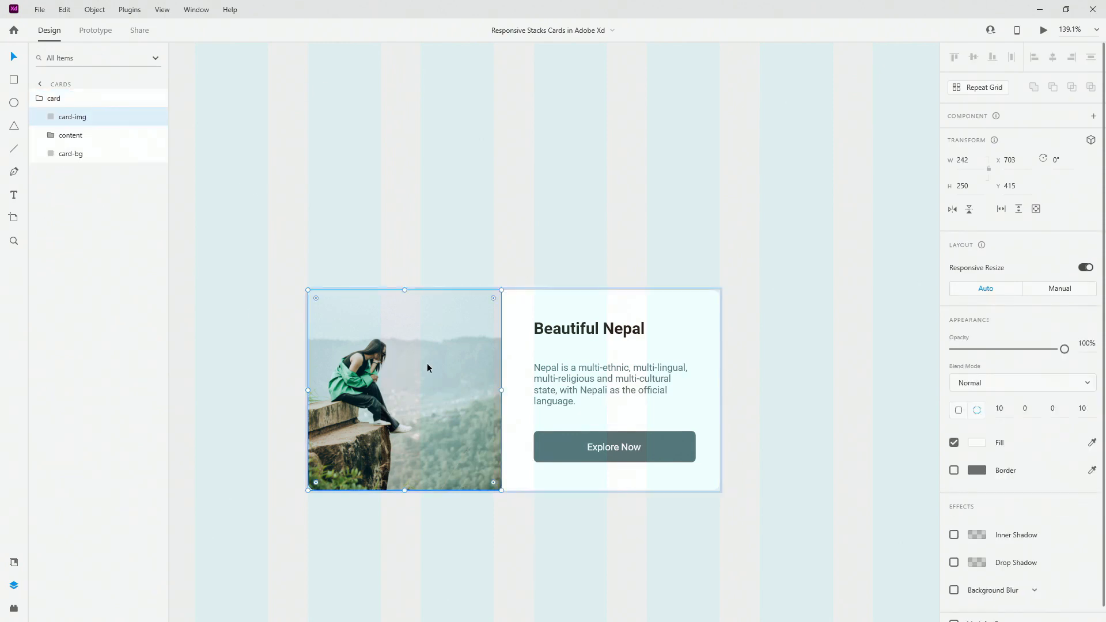
{"action": "mouse_move", "coordinate": [416, 379]}
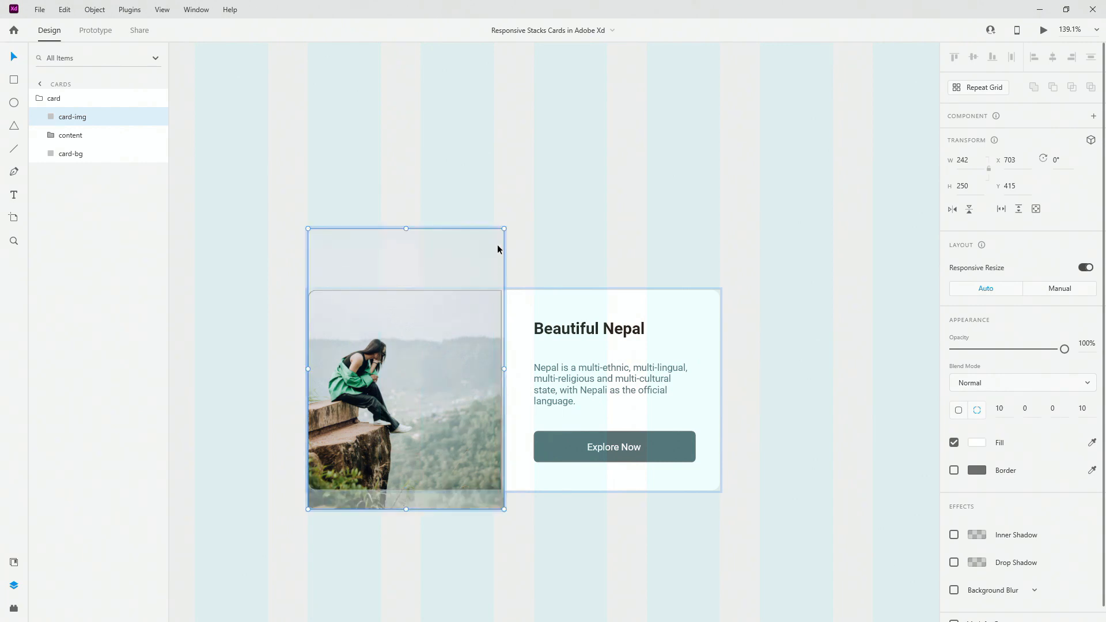
{"action": "mouse_move", "coordinate": [487, 345]}
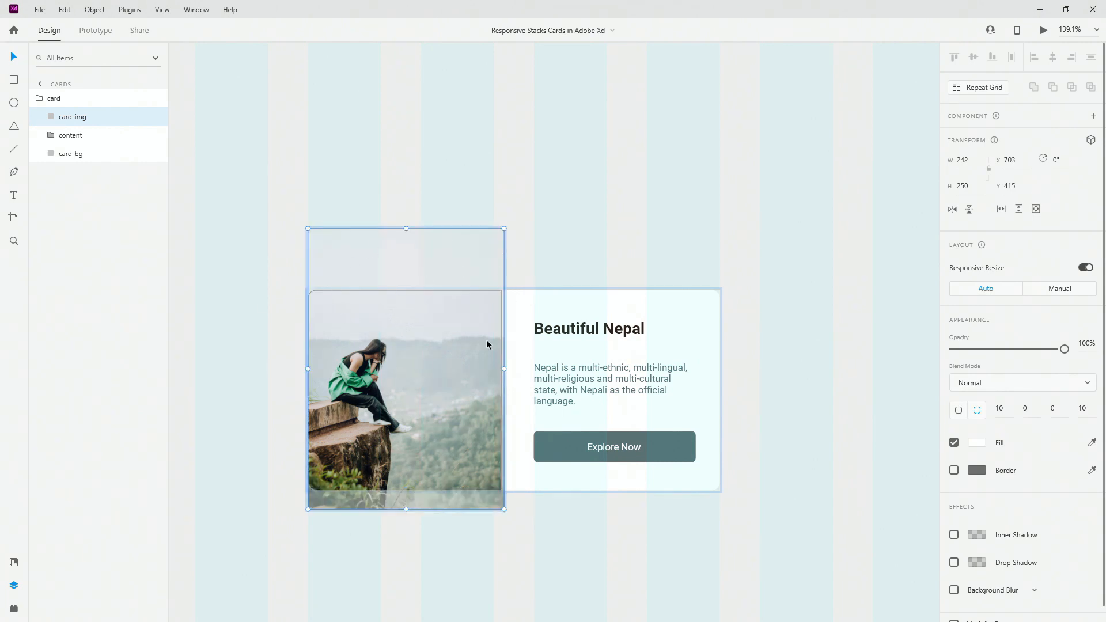
{"action": "mouse_move", "coordinate": [474, 332]}
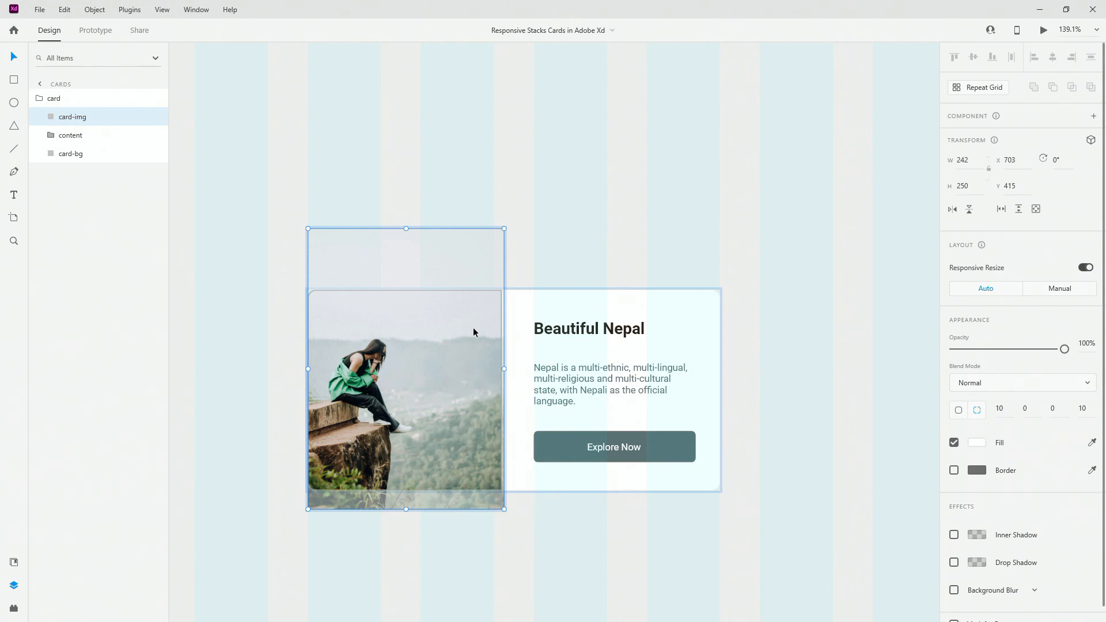
{"action": "mouse_move", "coordinate": [486, 335]}
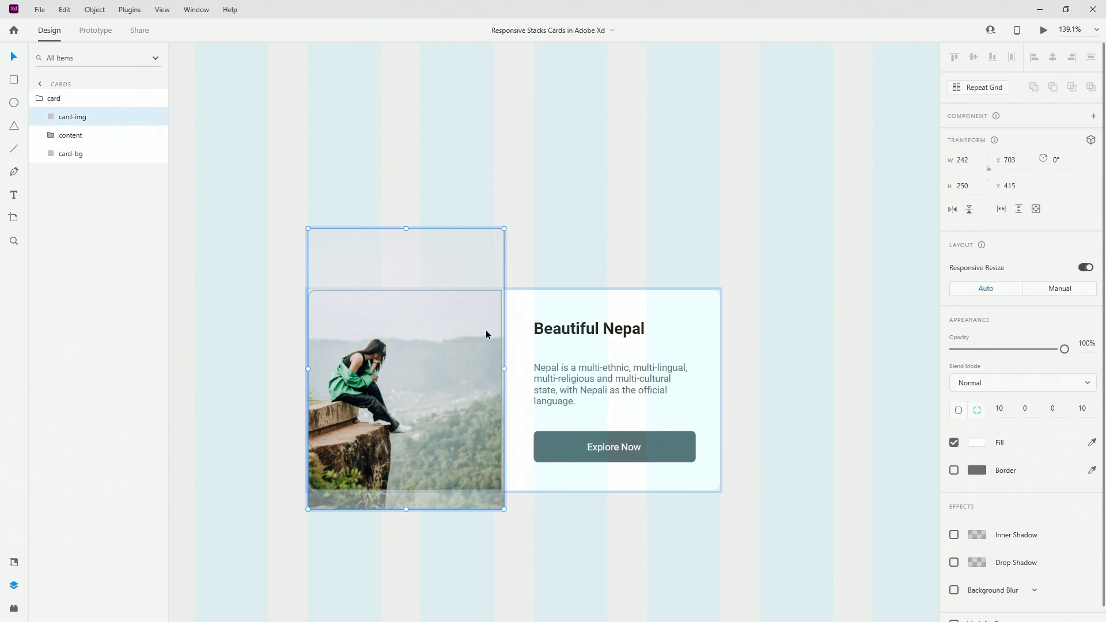
{"action": "mouse_move", "coordinate": [485, 324]}
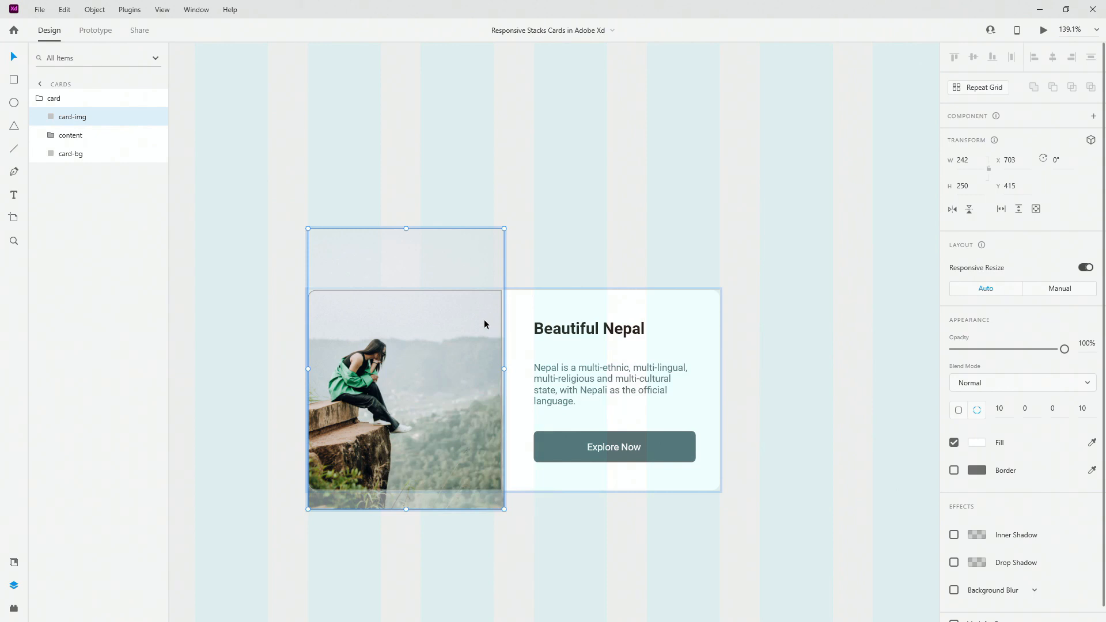
Step: Open the content group and compare heading (Roboto Bold 20) and description (Roboto Regular 12) text
{"action": "left_click", "coordinate": [70, 135]}
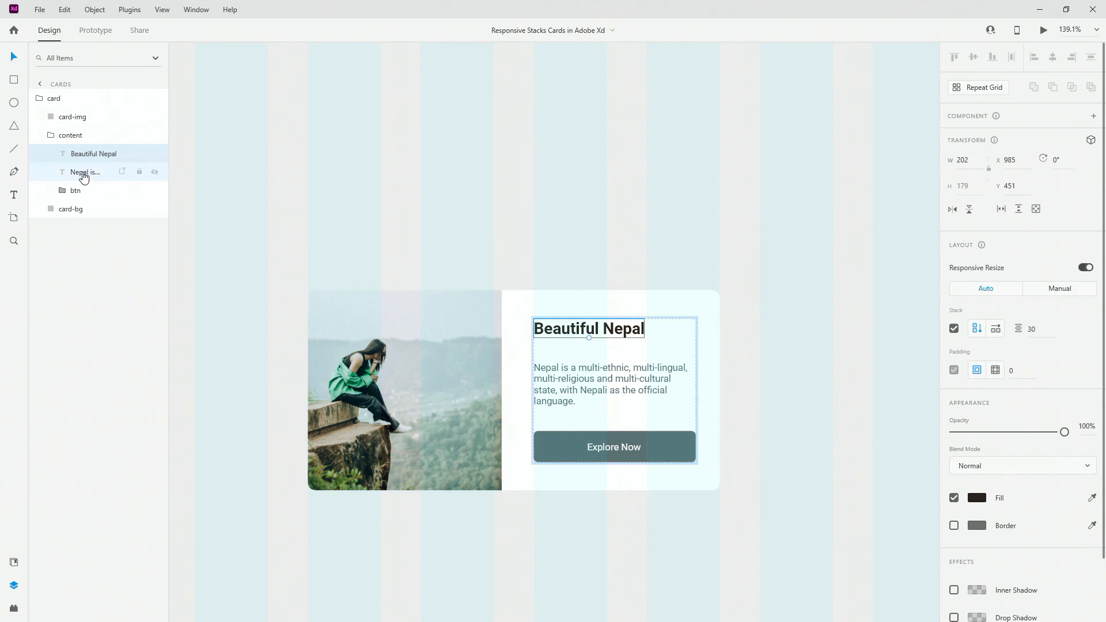
{"action": "left_click", "coordinate": [85, 172]}
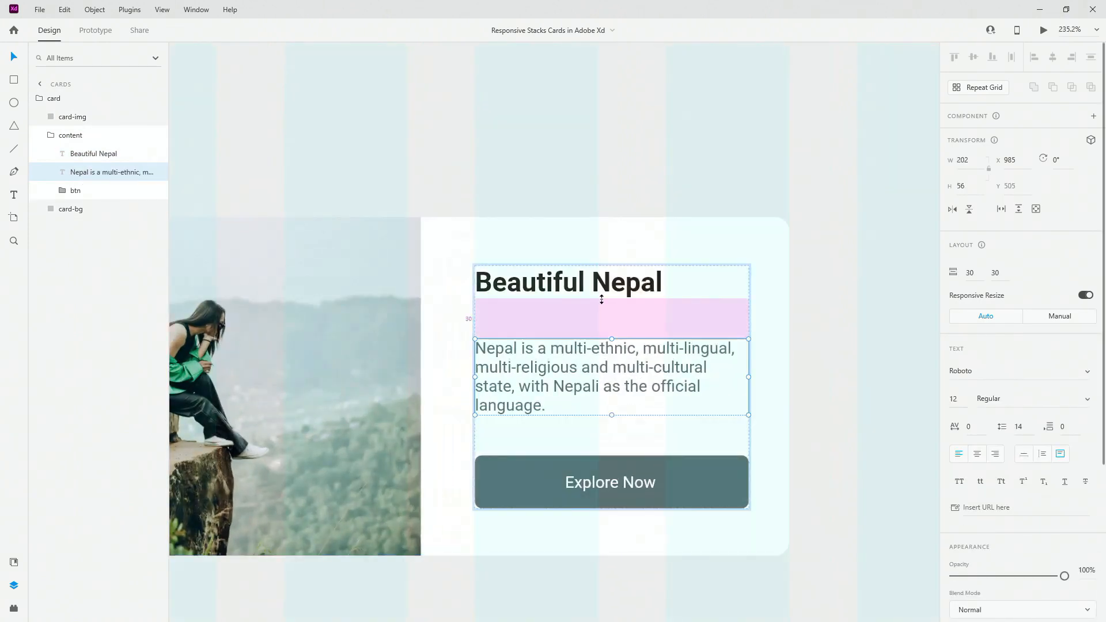
{"action": "left_click", "coordinate": [93, 154]}
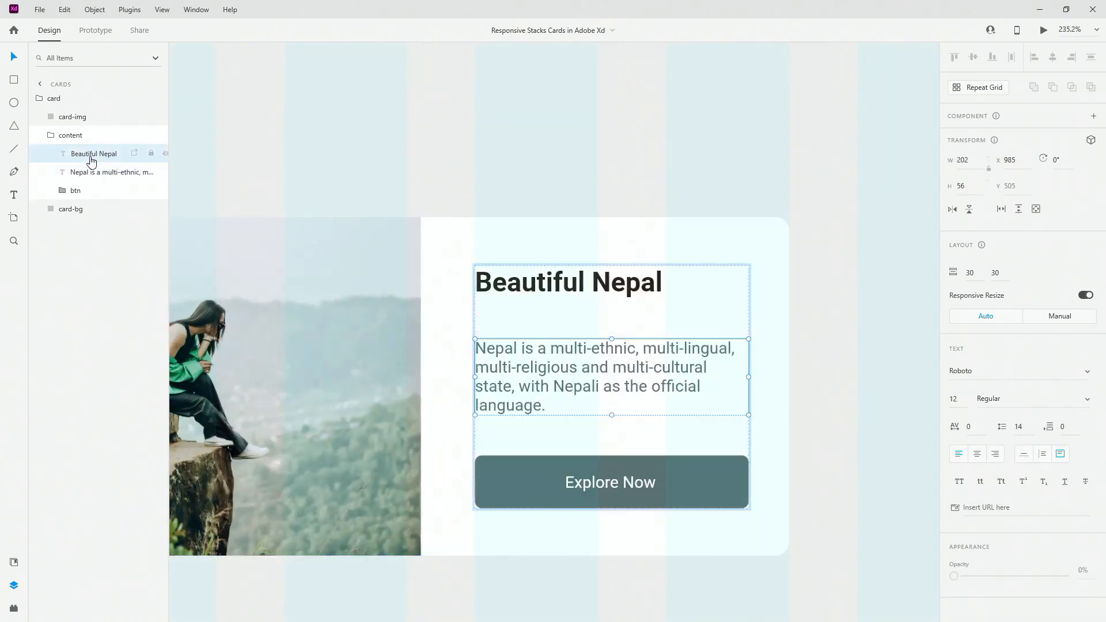
{"action": "left_click", "coordinate": [85, 172]}
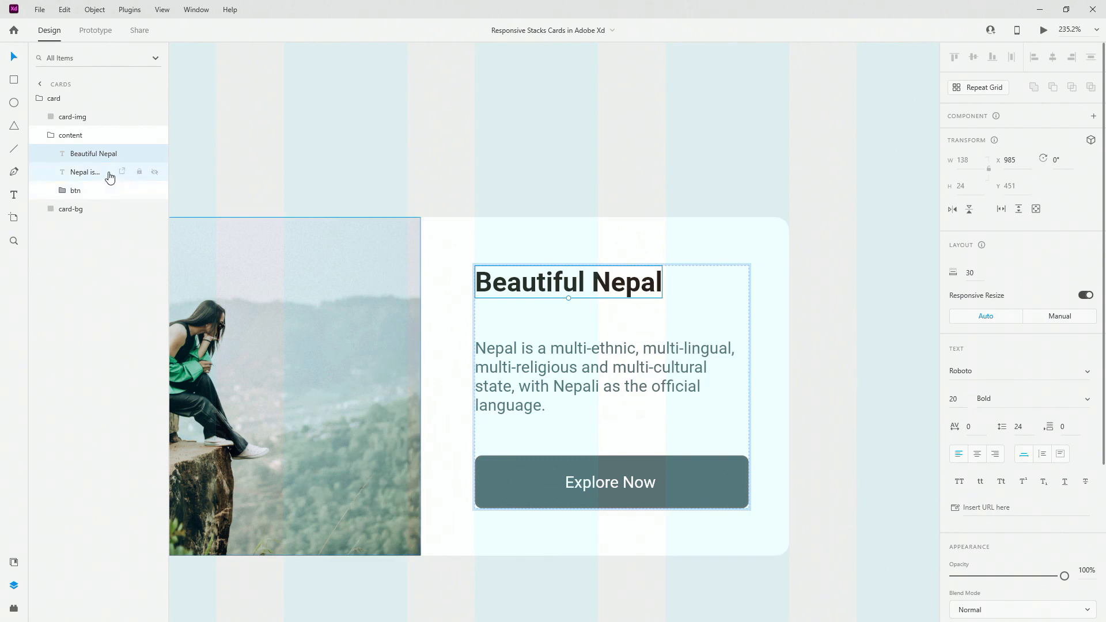
{"action": "left_click", "coordinate": [85, 172]}
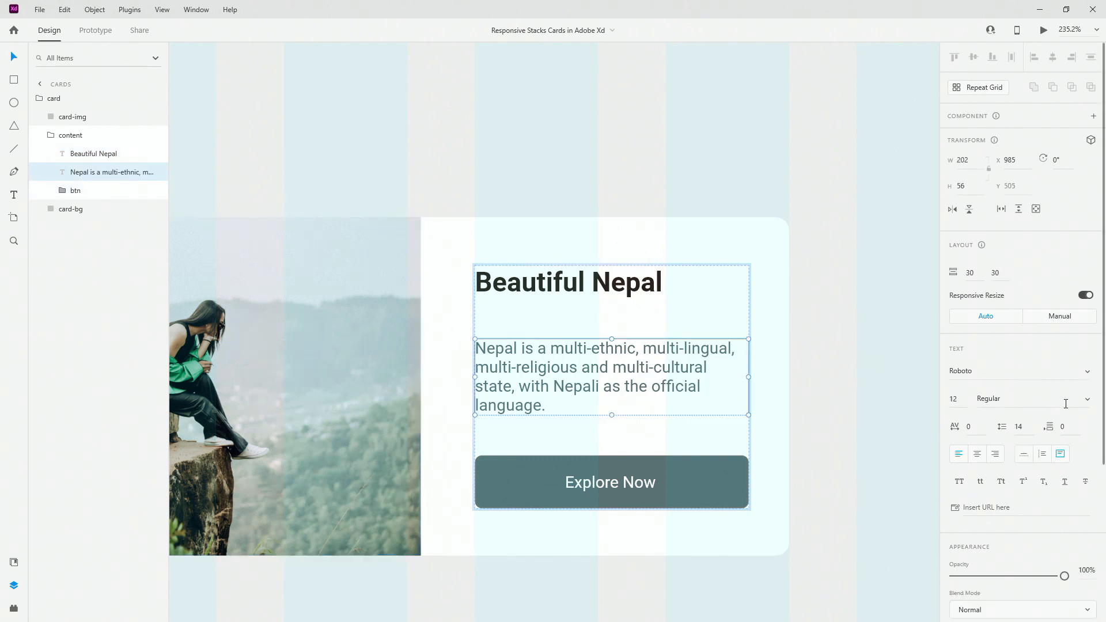
{"action": "mouse_move", "coordinate": [75, 189]}
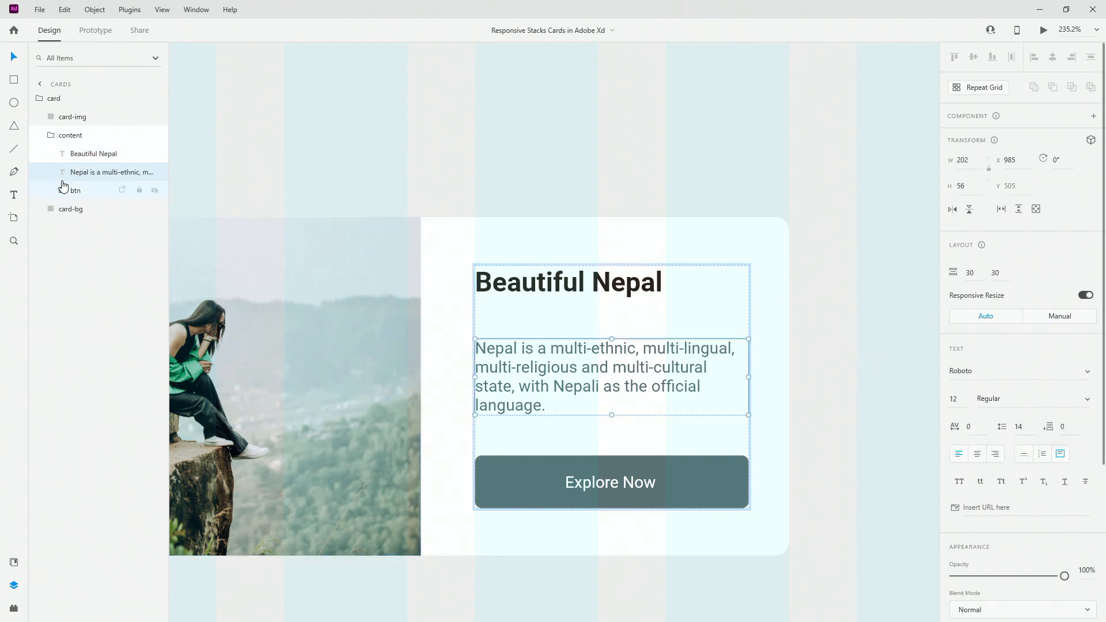
{"action": "left_click", "coordinate": [93, 153]}
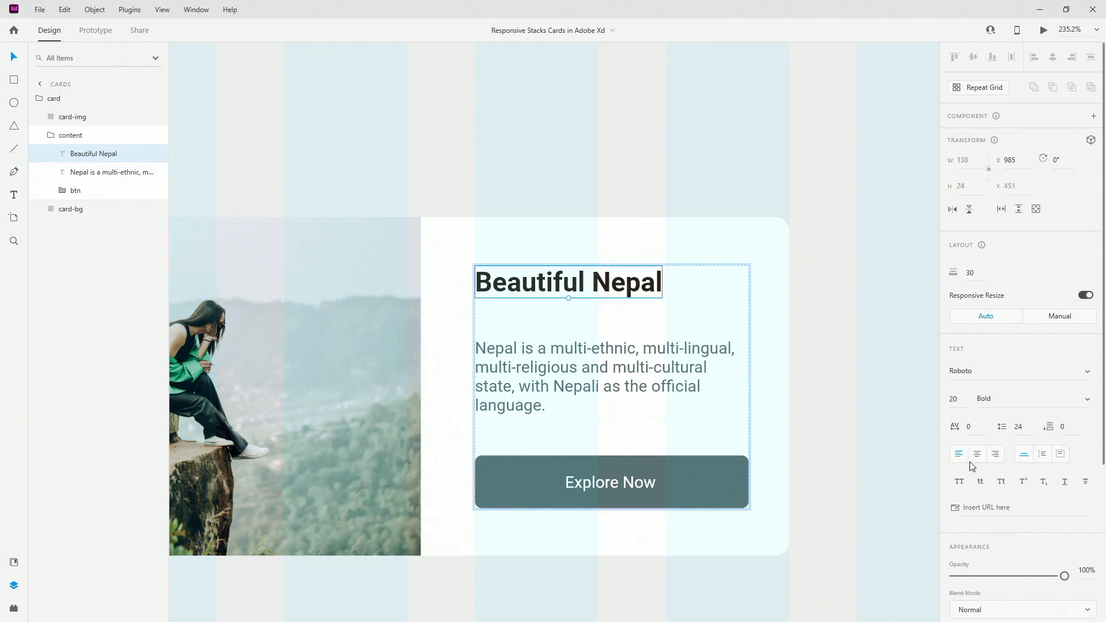
{"action": "mouse_move", "coordinate": [1024, 453]}
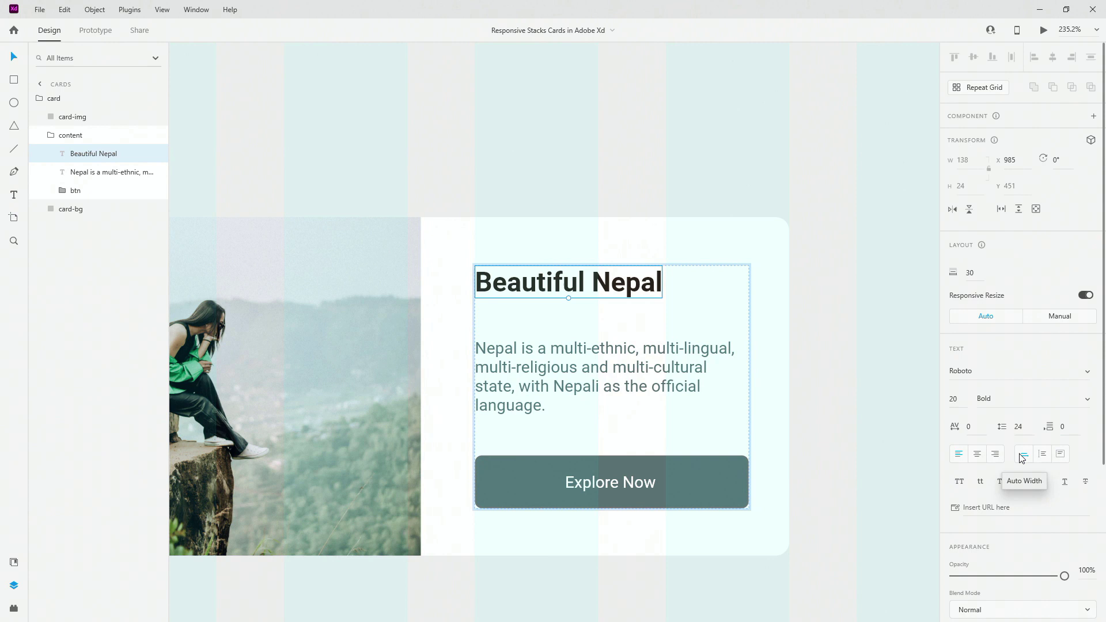
{"action": "left_click", "coordinate": [112, 171]}
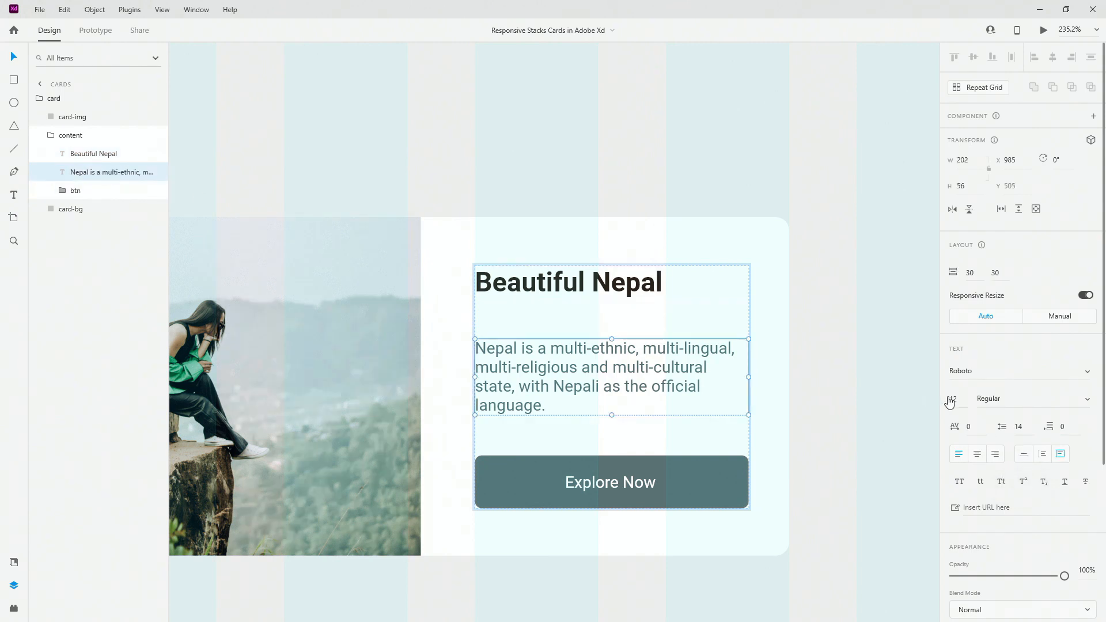
{"action": "mouse_move", "coordinate": [1059, 453]}
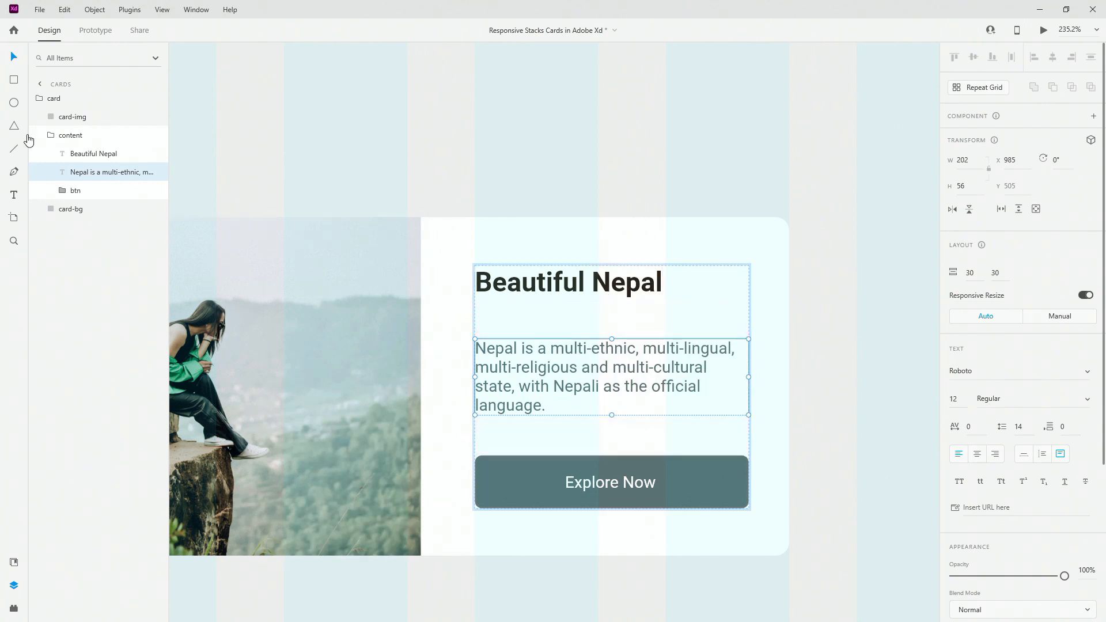
Step: Select the card group and turn on stacking for its contents
{"action": "left_click", "coordinate": [70, 135]}
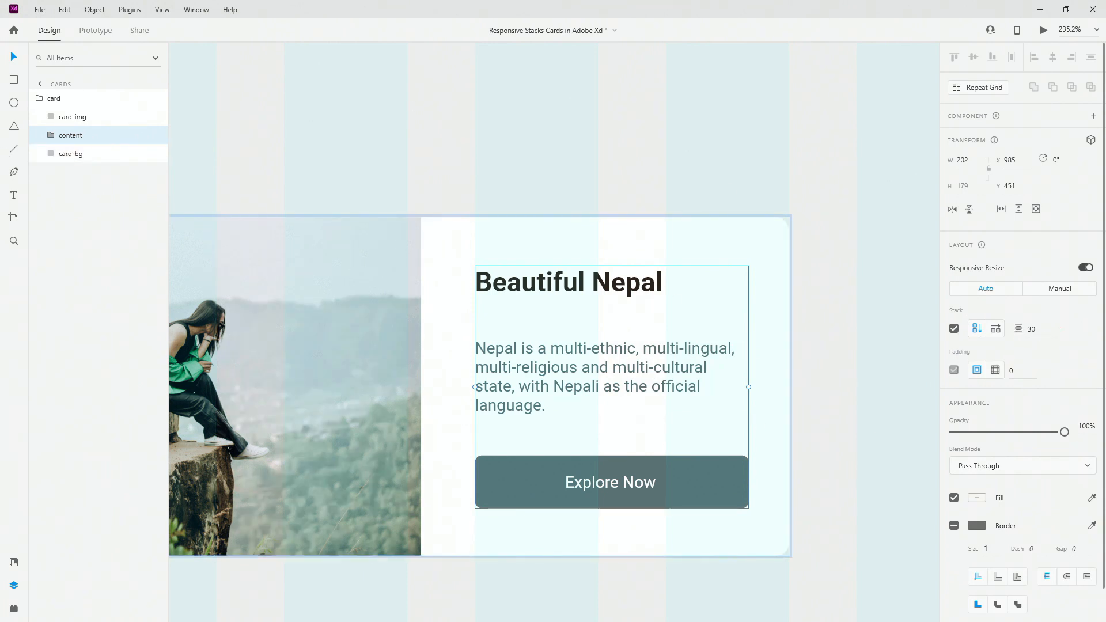
{"action": "mouse_move", "coordinate": [160, 176]}
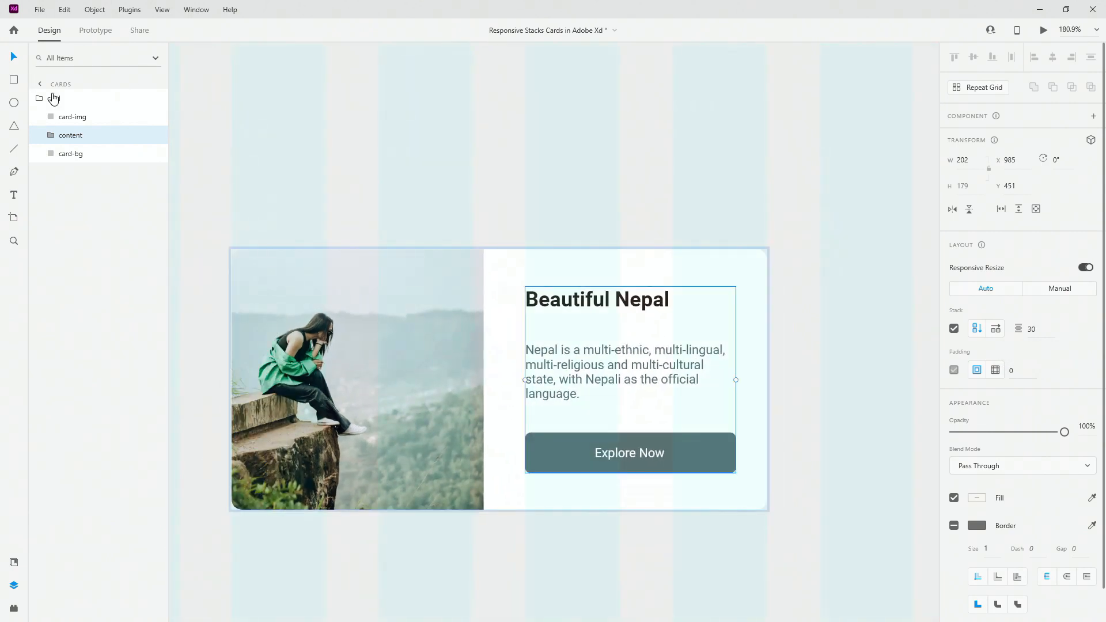
{"action": "left_click", "coordinate": [39, 98]}
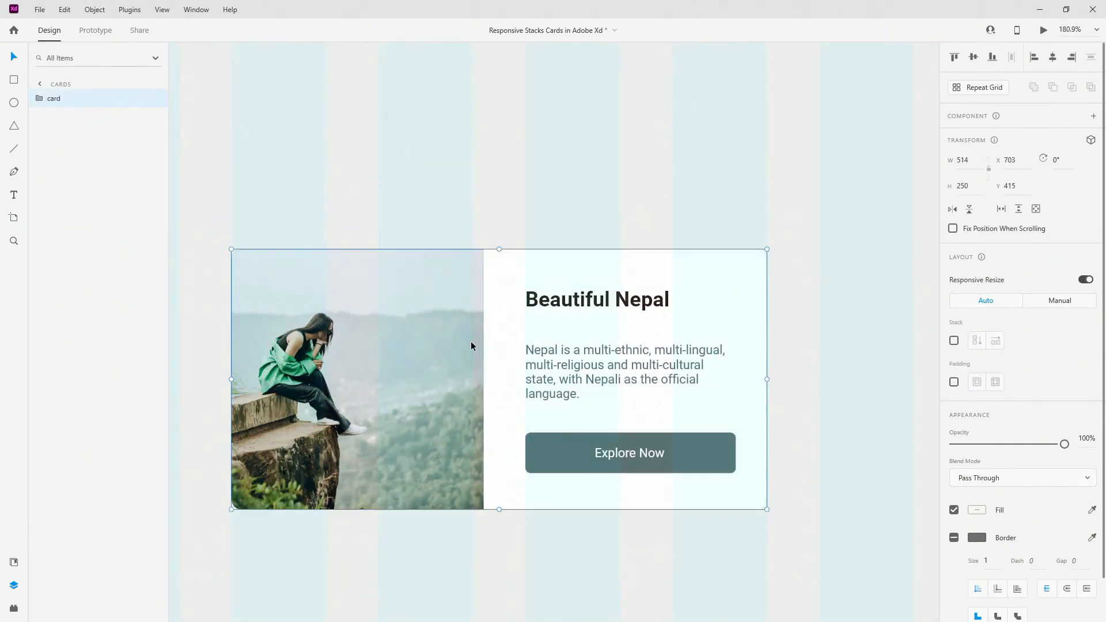
{"action": "left_click", "coordinate": [954, 340]}
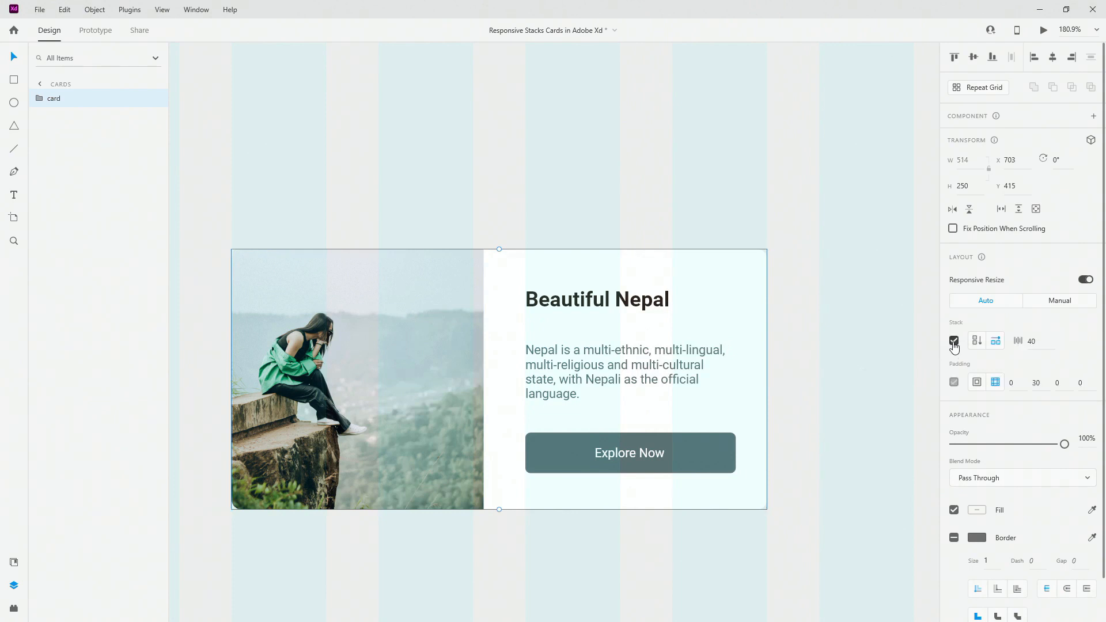
{"action": "left_click", "coordinate": [954, 341]}
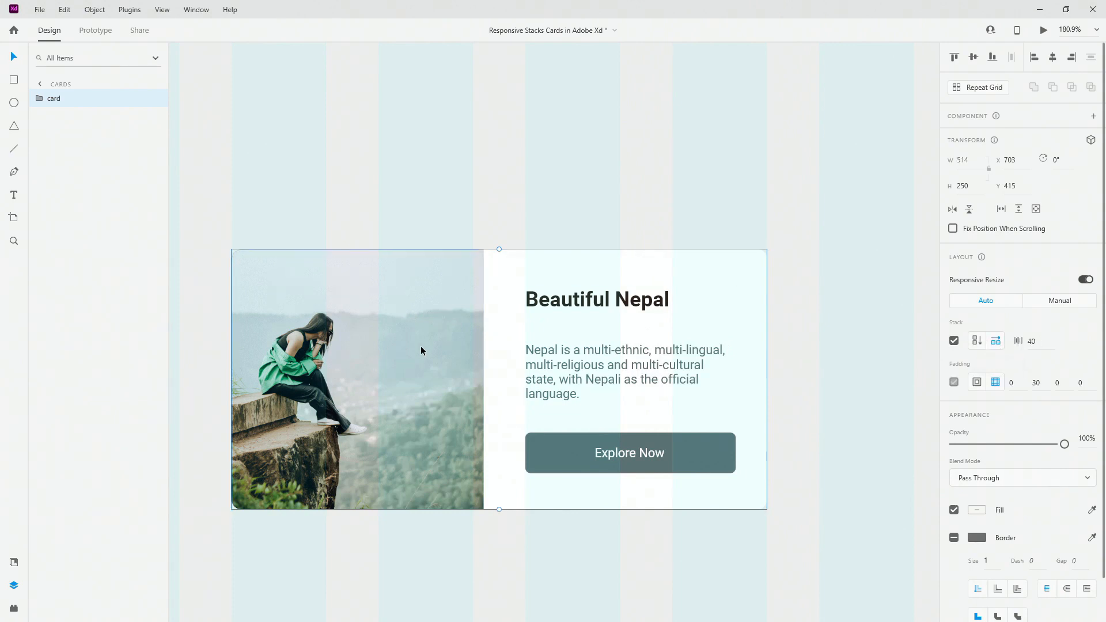
{"action": "left_click", "coordinate": [356, 379]}
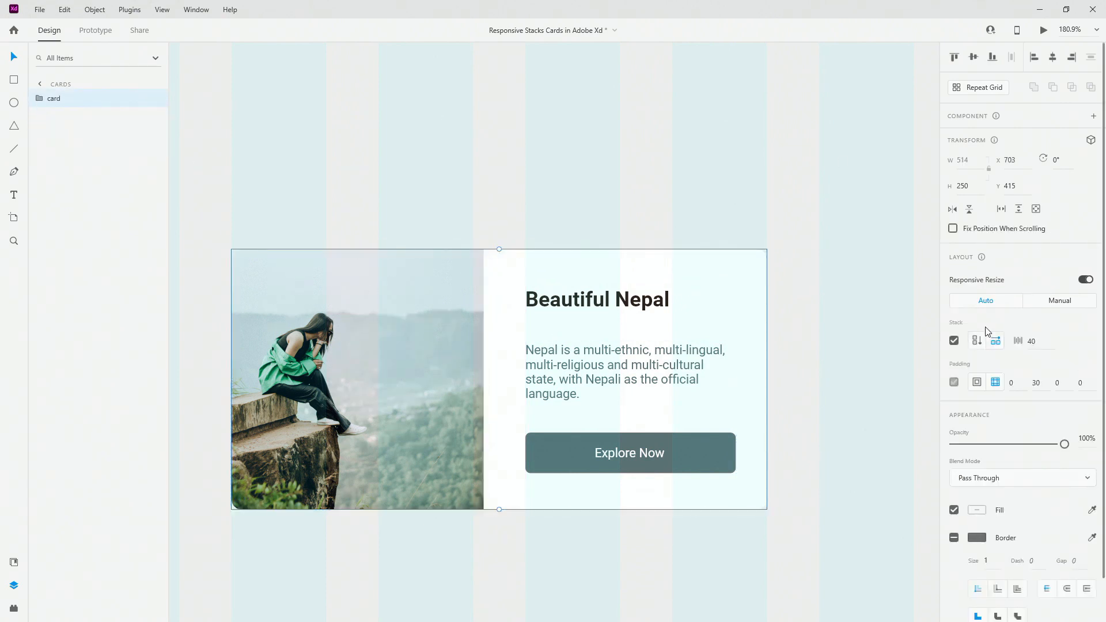
Step: Stack the image above the text, revert to side by side, then disable stacking
{"action": "left_click", "coordinate": [977, 341]}
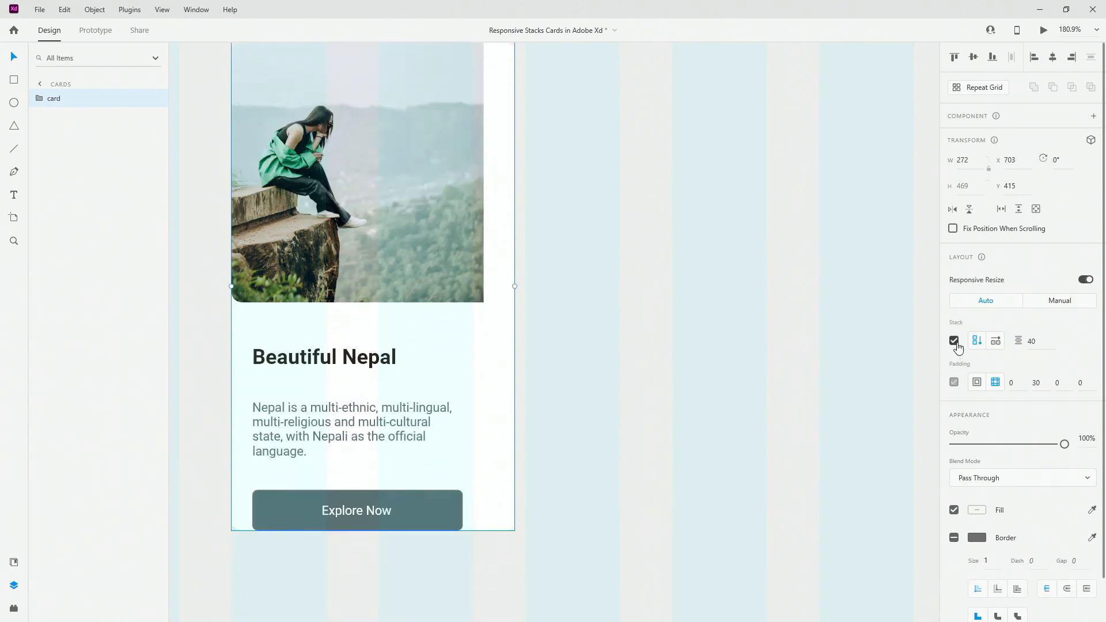
{"action": "mouse_move", "coordinate": [768, 282]}
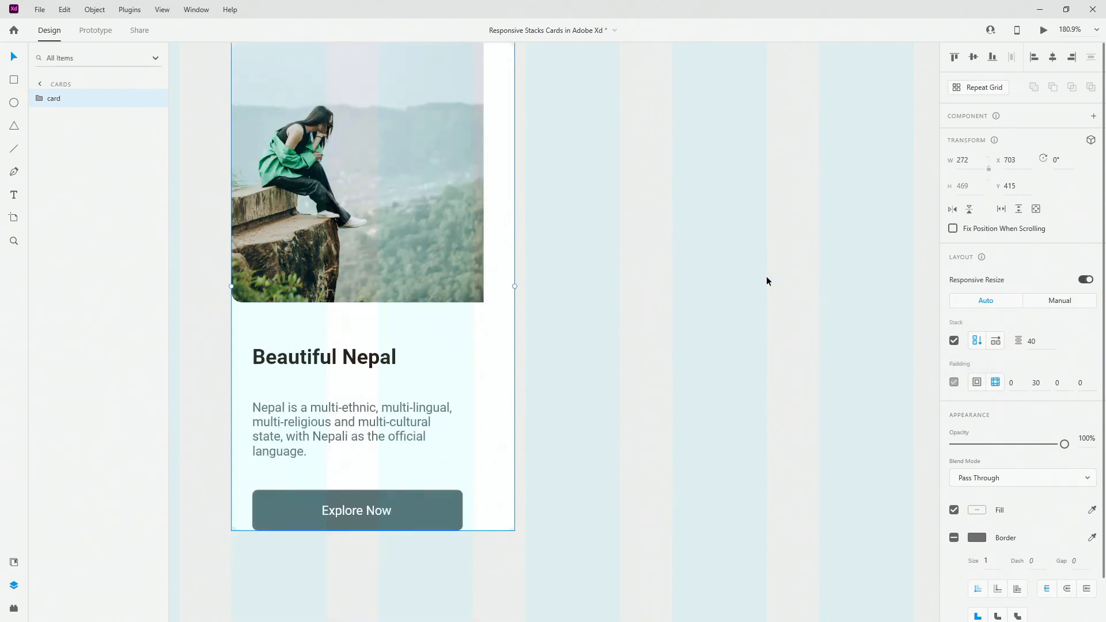
{"action": "left_click", "coordinate": [996, 340]}
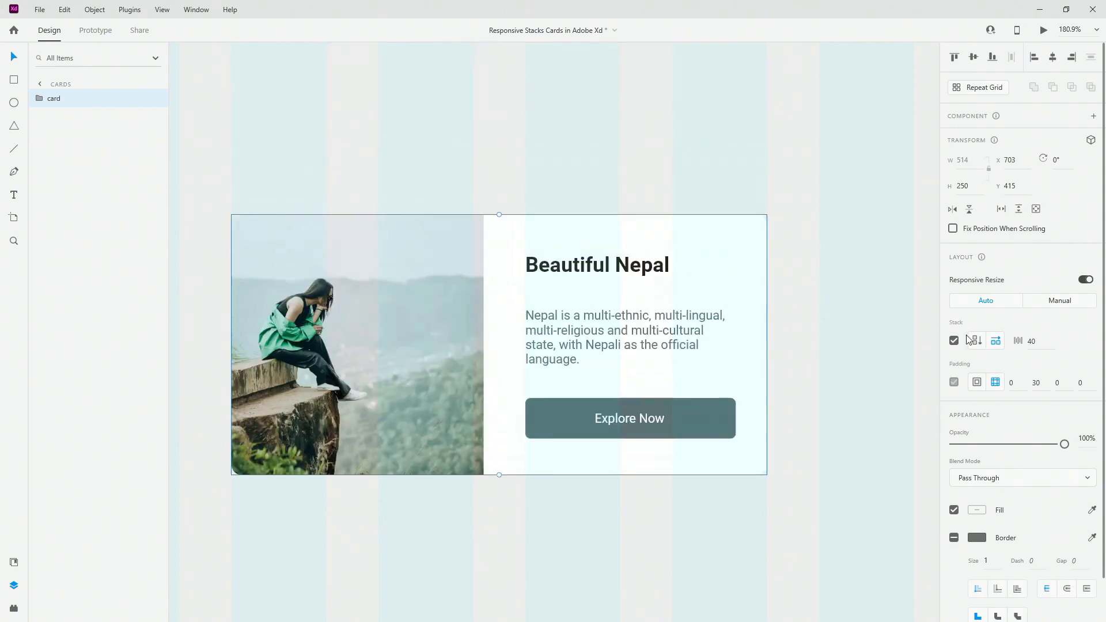
{"action": "left_click", "coordinate": [954, 340]}
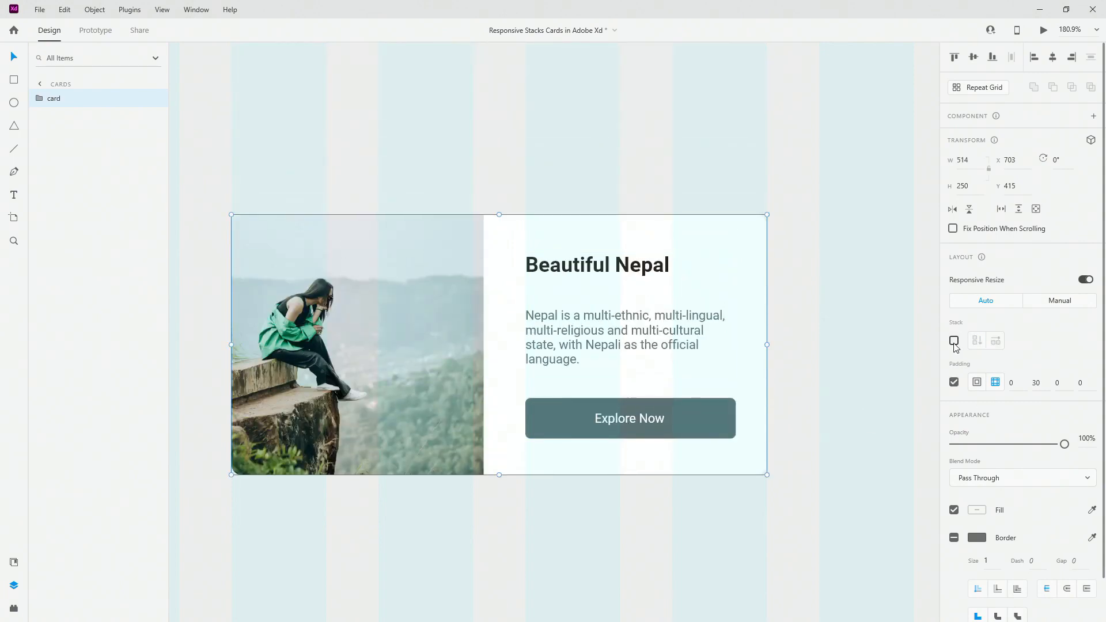
{"action": "left_click", "coordinate": [40, 98]}
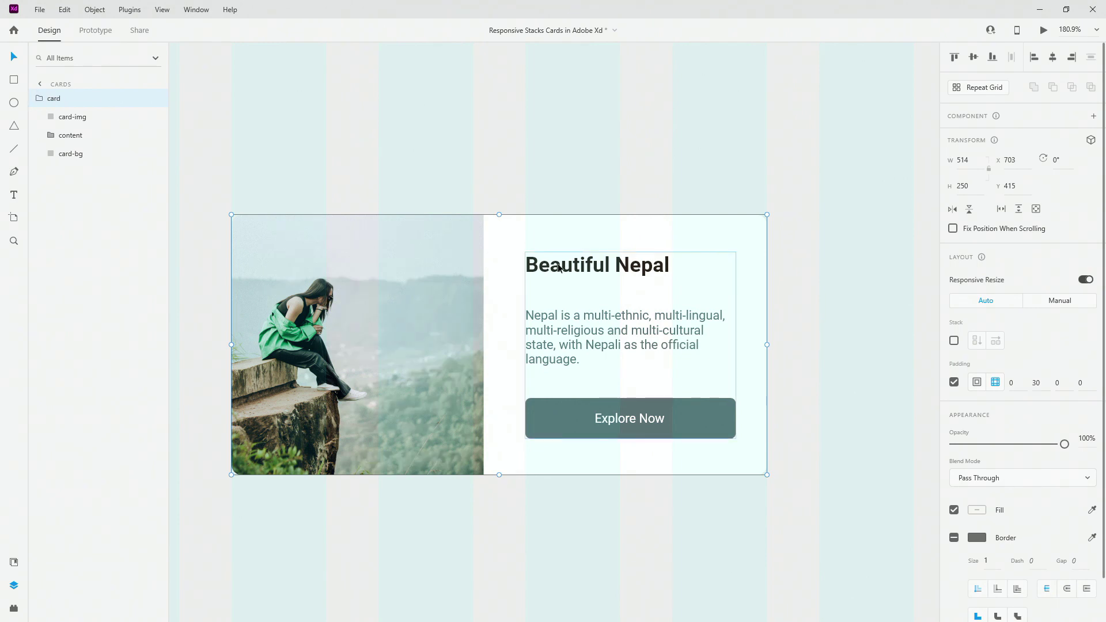
Step: Turn off card padding and inspect corner radii on card-bg (10) and card-img
{"action": "left_click", "coordinate": [70, 134]}
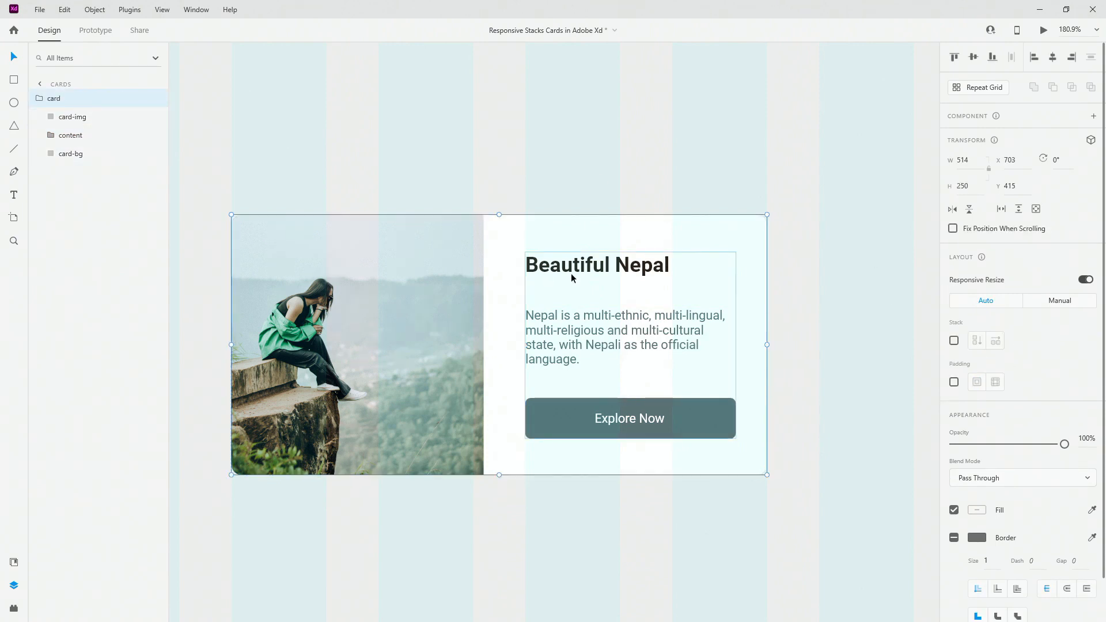
{"action": "left_click", "coordinate": [69, 135]}
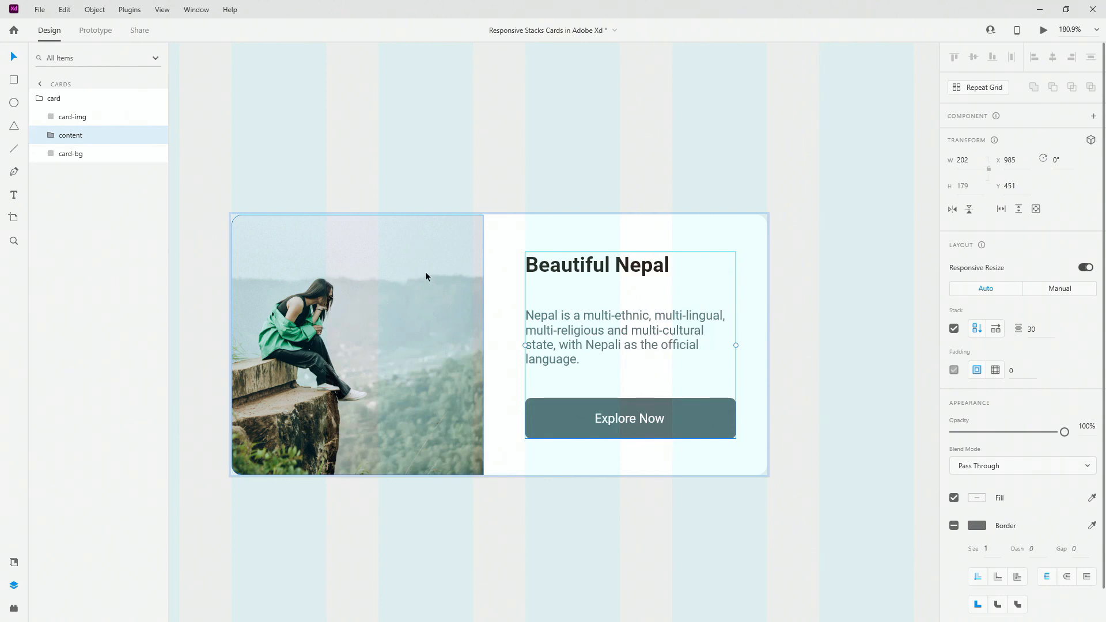
{"action": "mouse_move", "coordinate": [63, 154]}
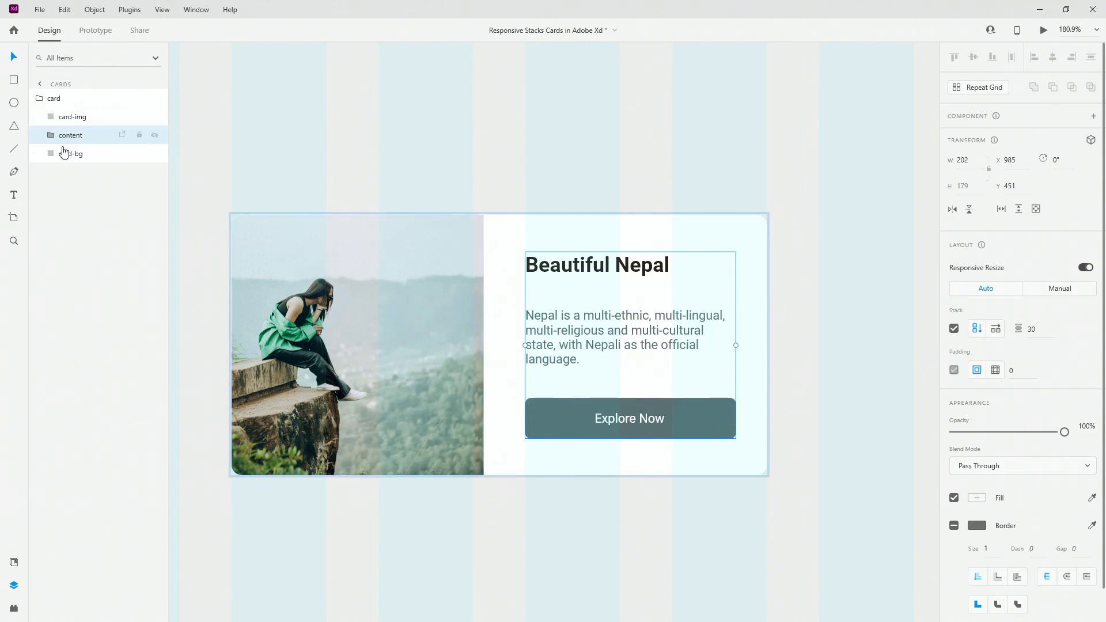
{"action": "left_click", "coordinate": [70, 153]}
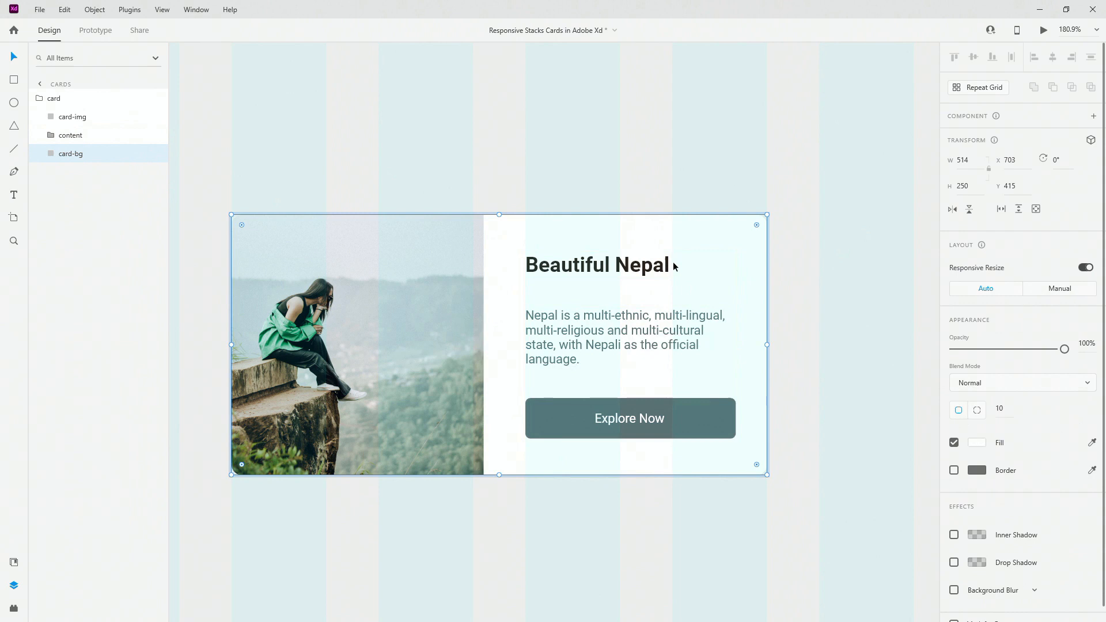
{"action": "mouse_move", "coordinate": [1000, 410]}
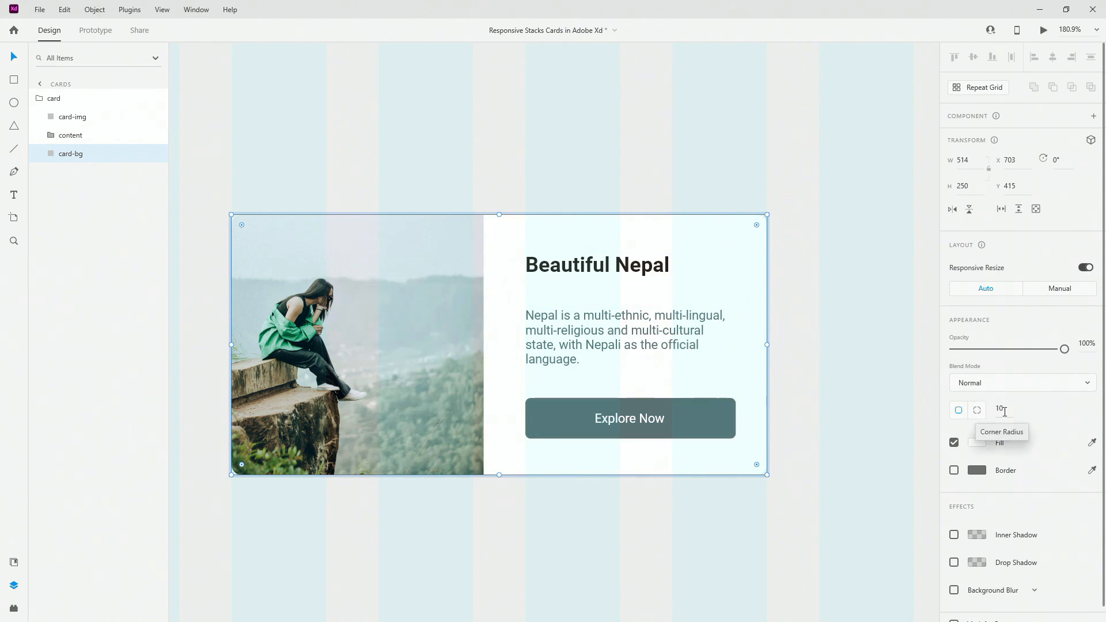
{"action": "mouse_move", "coordinate": [757, 286]}
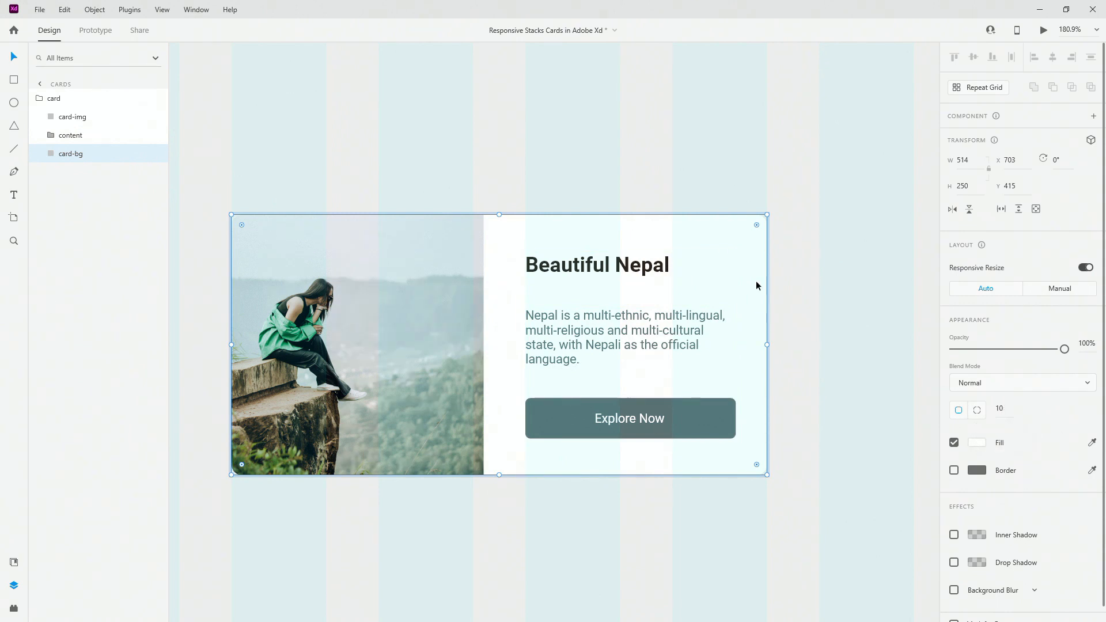
{"action": "left_click", "coordinate": [73, 116]}
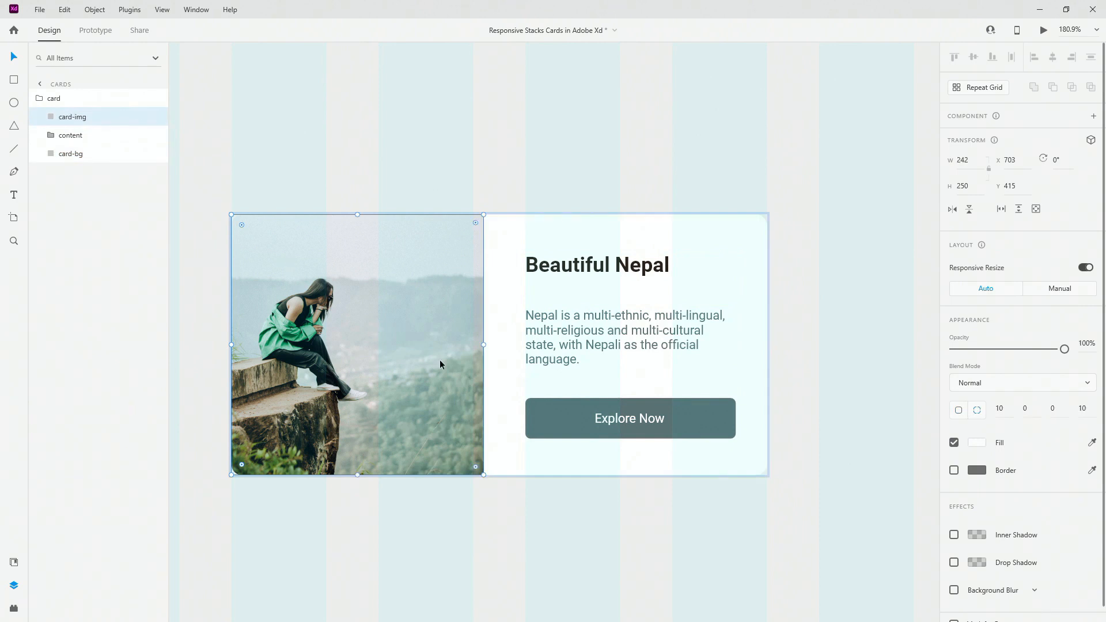
{"action": "mouse_move", "coordinate": [1000, 408]}
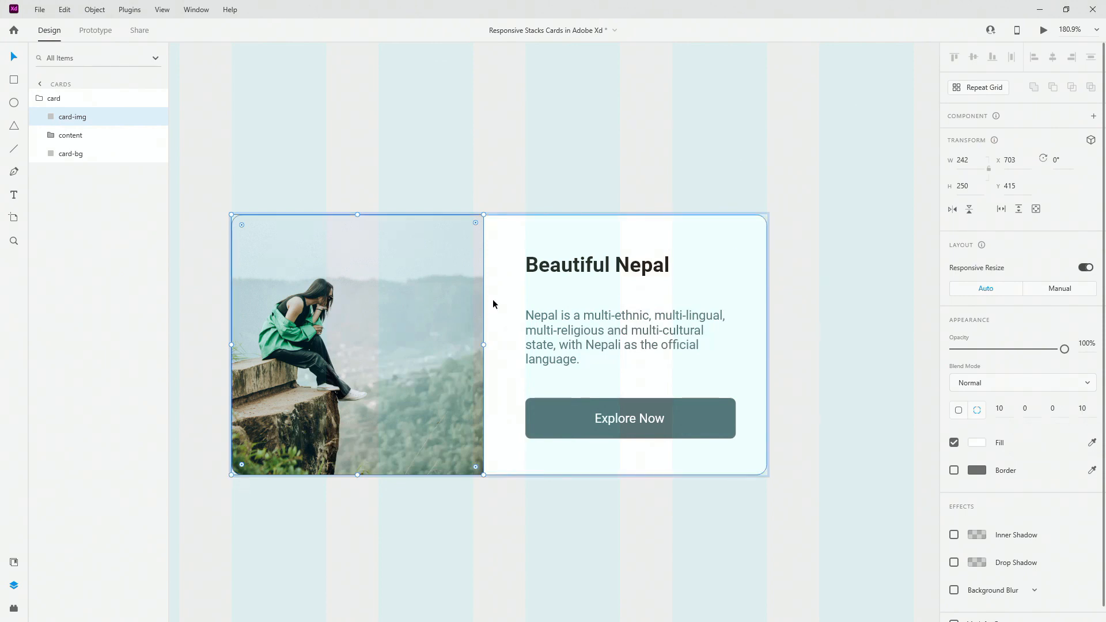
{"action": "left_click", "coordinate": [70, 154]}
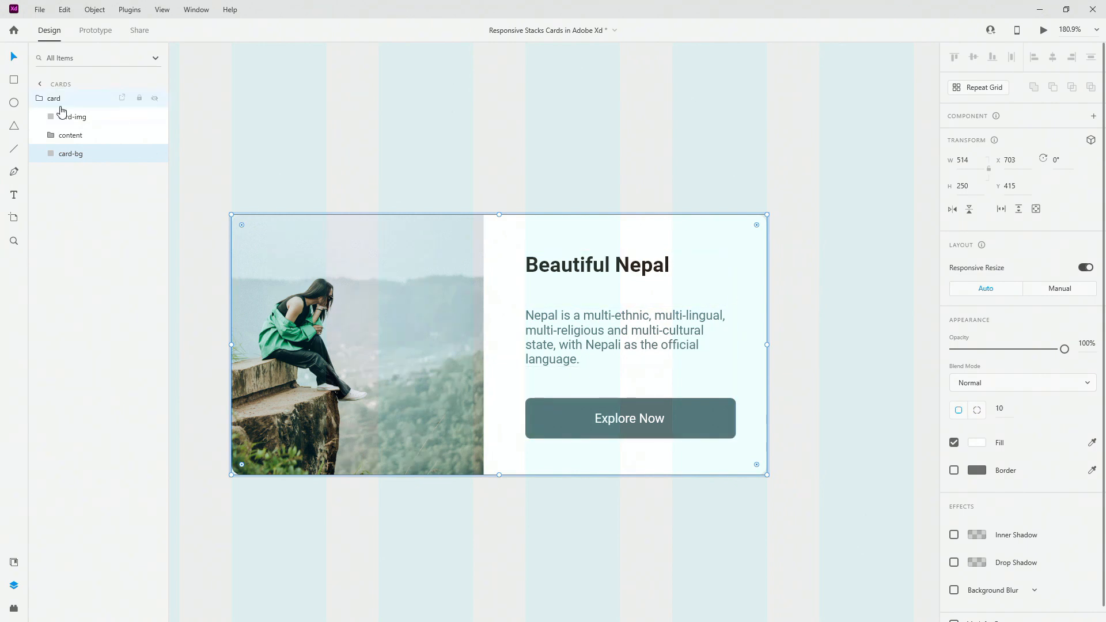
Step: Make the card group a main component and add a second state named mobile
{"action": "left_click", "coordinate": [54, 98]}
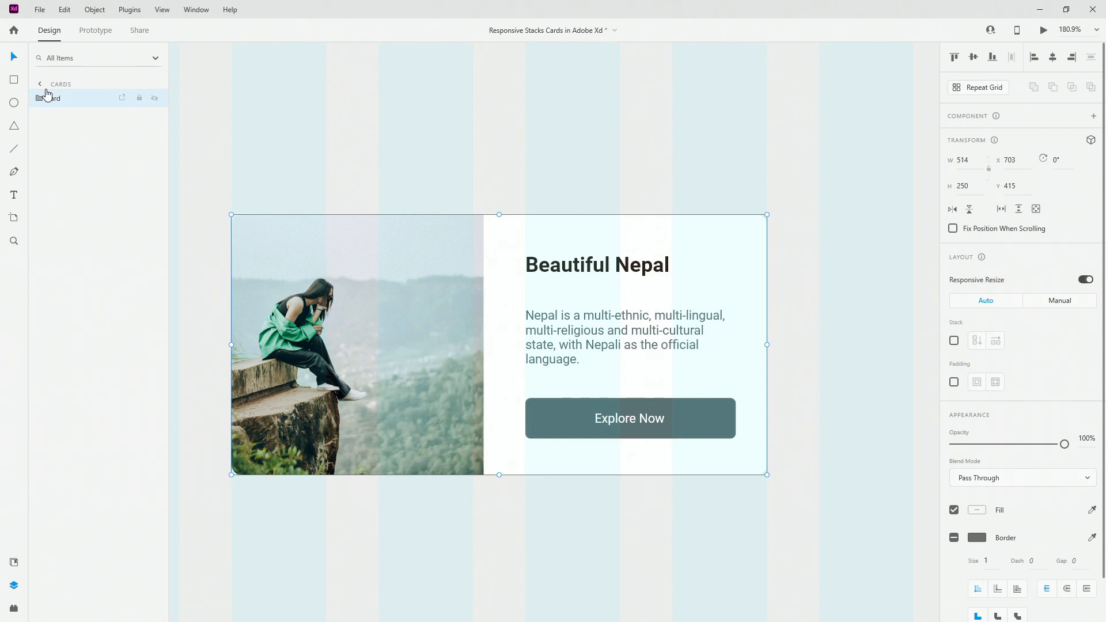
{"action": "left_click", "coordinate": [1092, 115]}
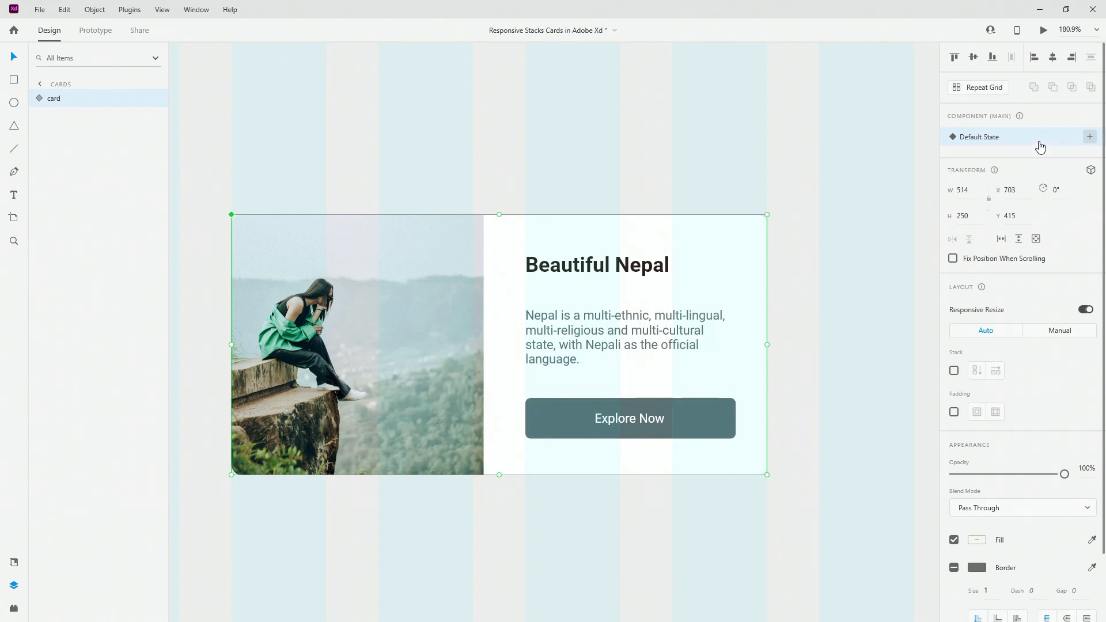
{"action": "left_click", "coordinate": [1088, 137]}
{"action": "type", "text": "mobile"}
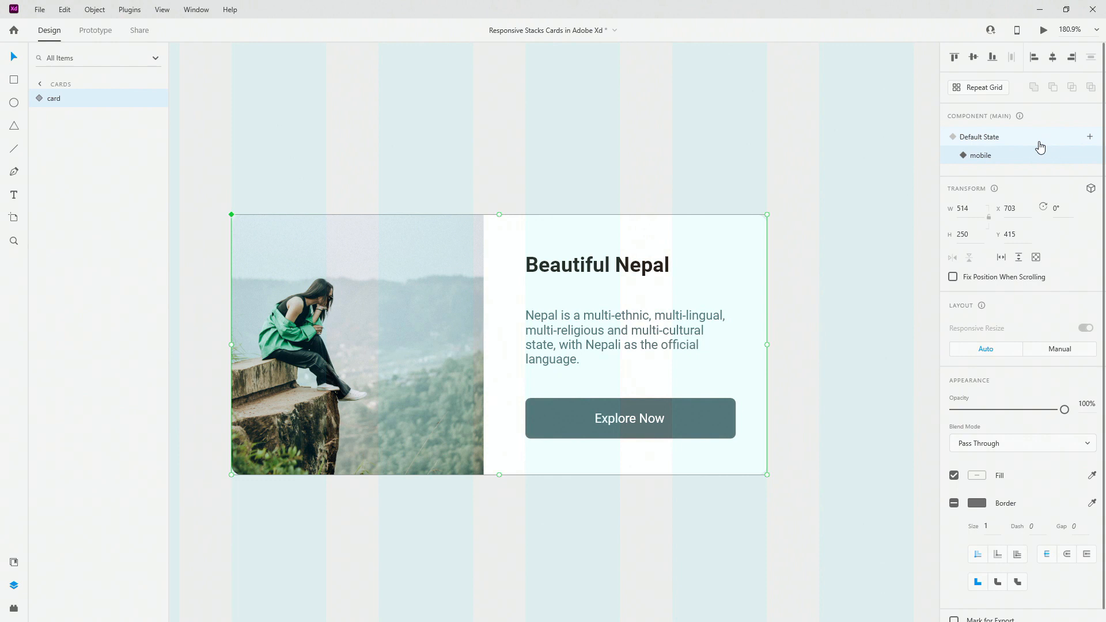
{"action": "mouse_move", "coordinate": [766, 117]}
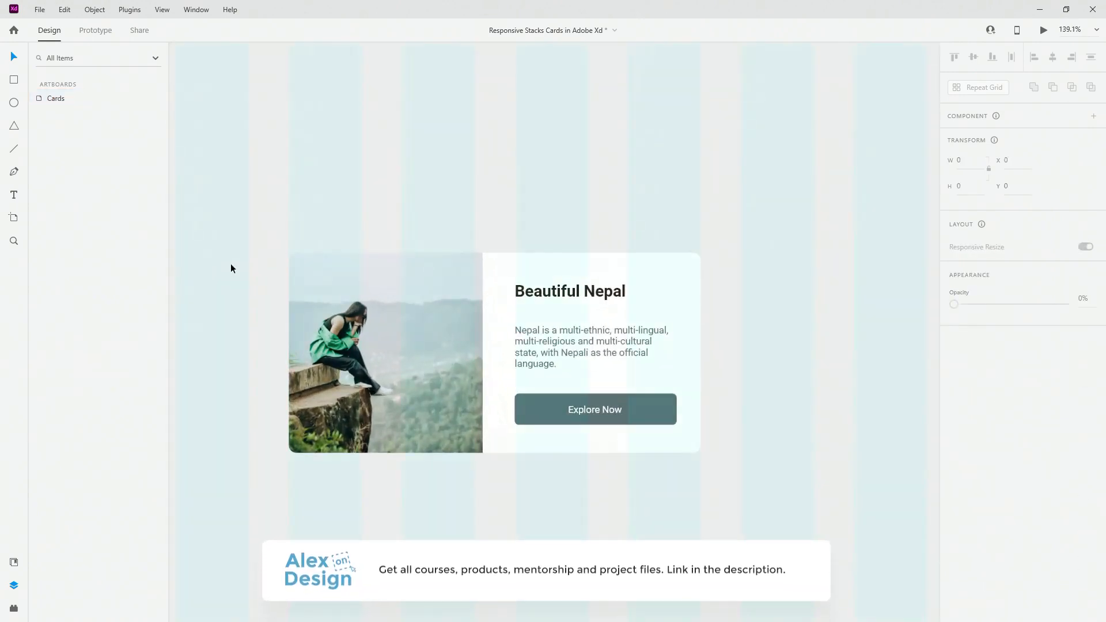
Step: Show the card's layers and switch to editing the mobile state
{"action": "scroll", "scroll_direction": "up", "scroll_amount": 3}
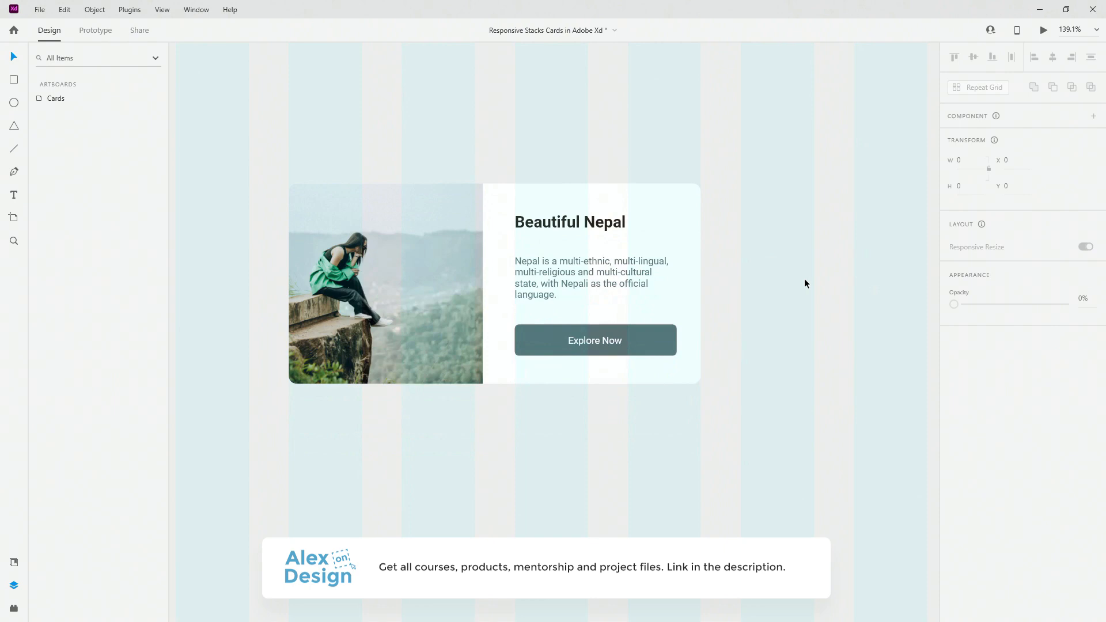
{"action": "scroll", "scroll_direction": "down", "scroll_amount": 3}
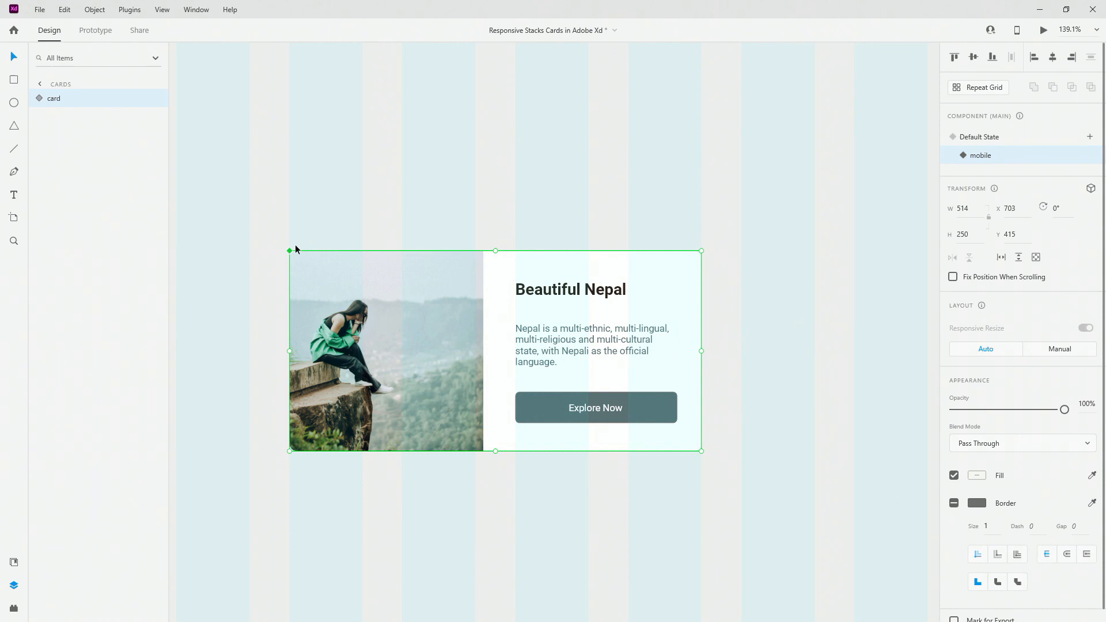
{"action": "left_click", "coordinate": [39, 98]}
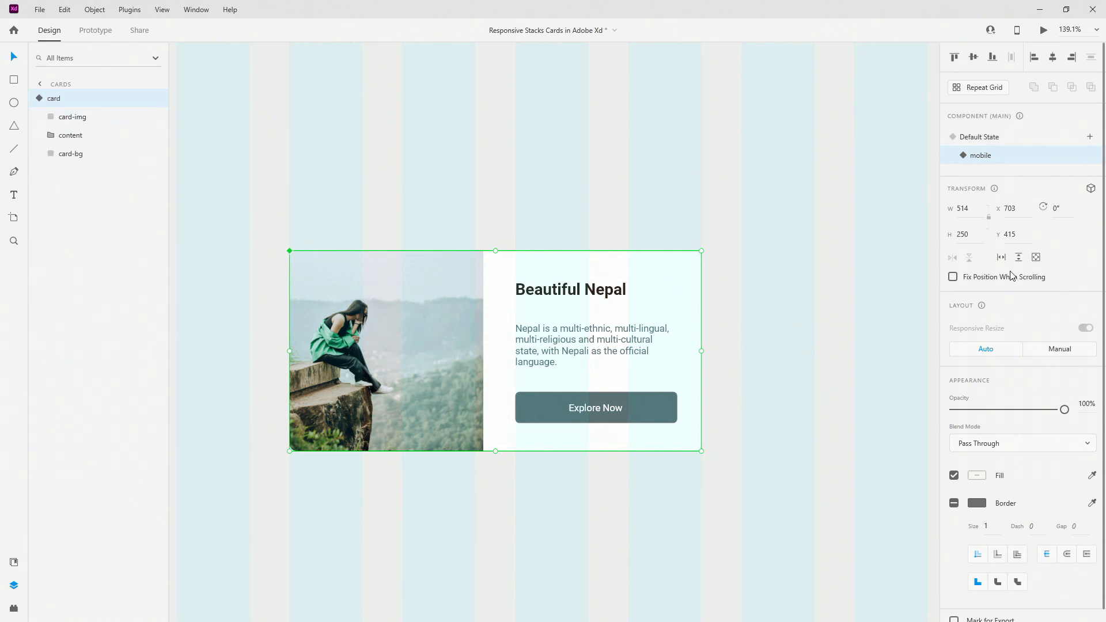
{"action": "mouse_move", "coordinate": [1003, 136]}
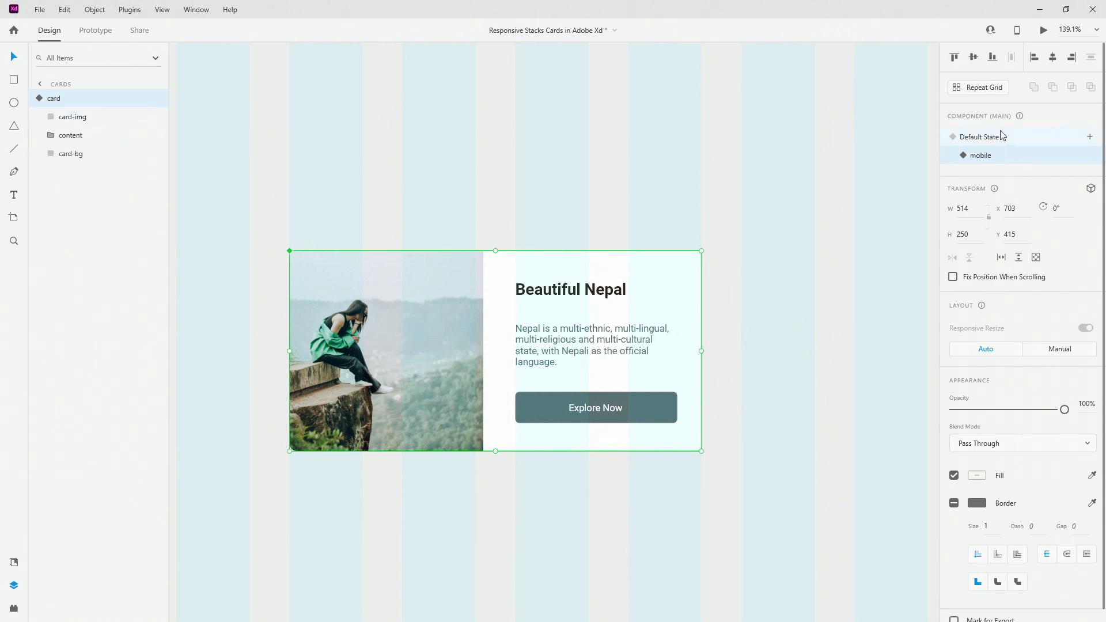
{"action": "left_click", "coordinate": [38, 98]}
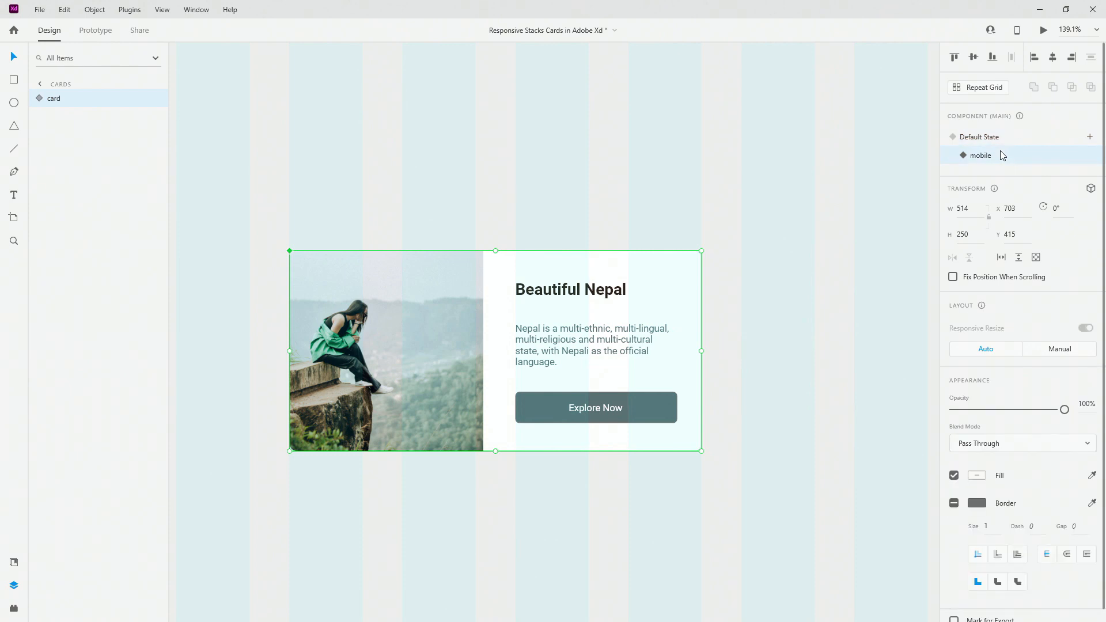
{"action": "mouse_move", "coordinate": [995, 158]}
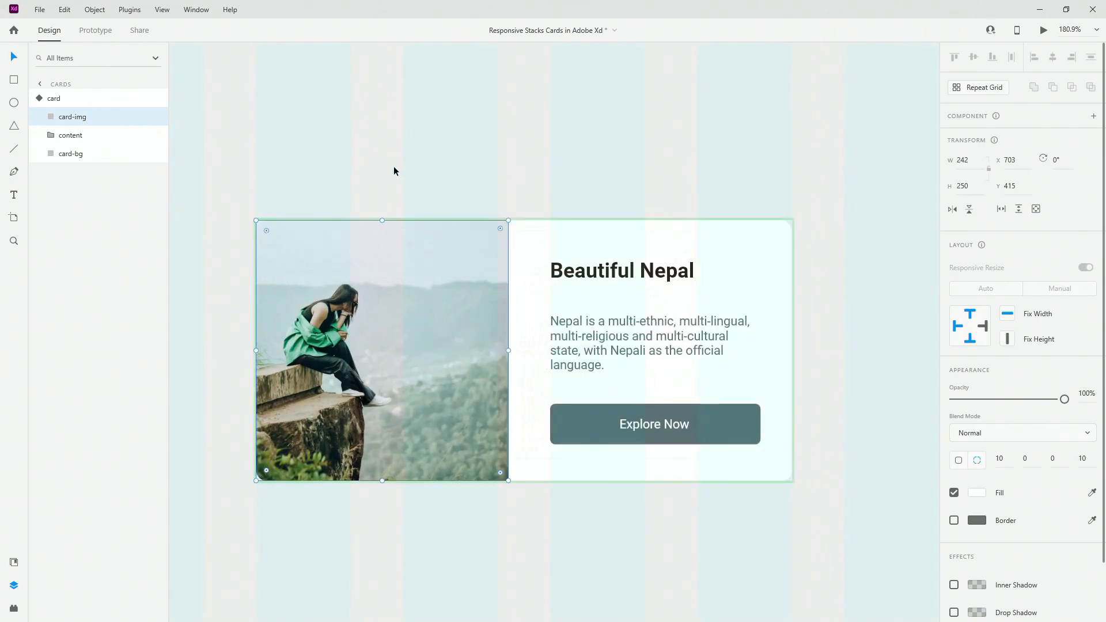
{"action": "mouse_move", "coordinate": [509, 349]}
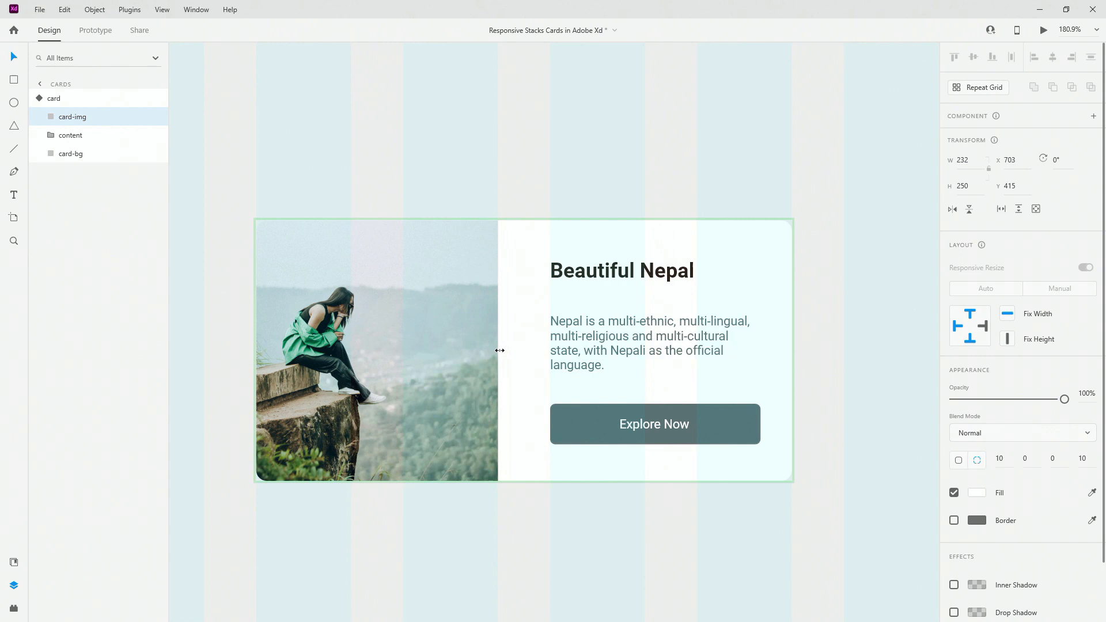
Step: Select the content group, then the card photo to resize it to 130 tall
{"action": "left_click", "coordinate": [70, 134]}
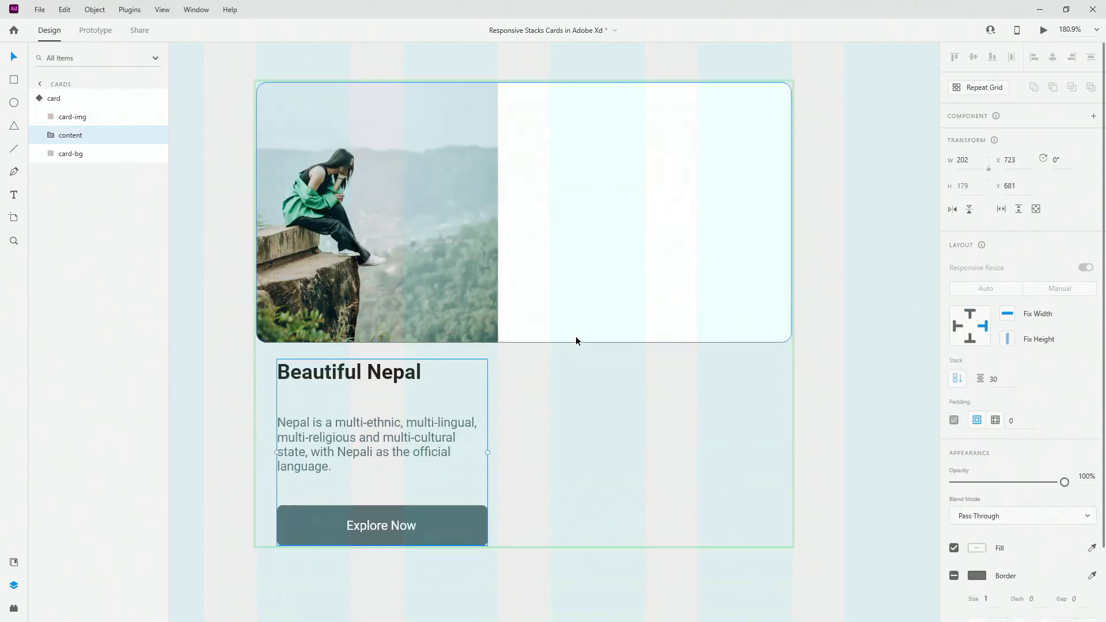
{"action": "left_click", "coordinate": [71, 154]}
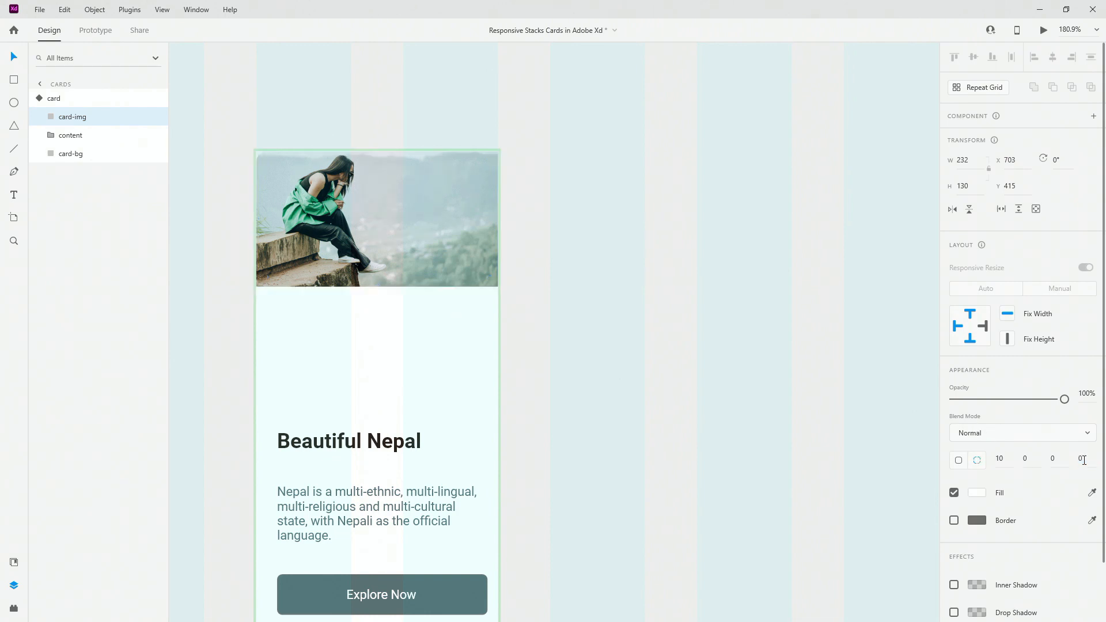
Step: Commit the photo's corner radius, keeping only the top-left corner rounded at 10
{"action": "left_click", "coordinate": [377, 219]}
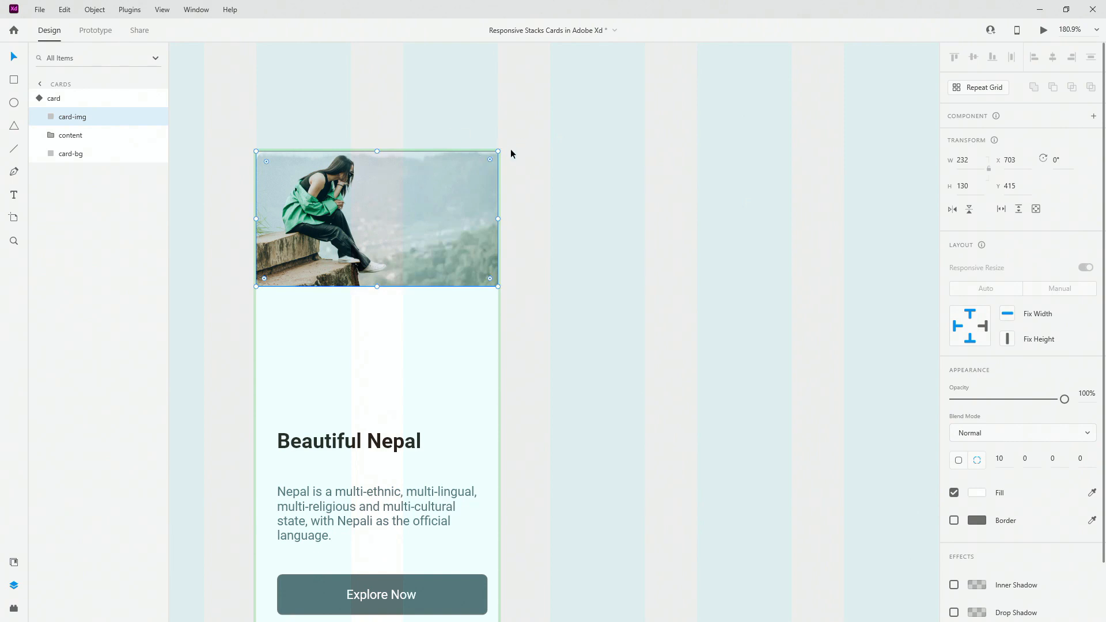
{"action": "mouse_move", "coordinate": [1027, 458]}
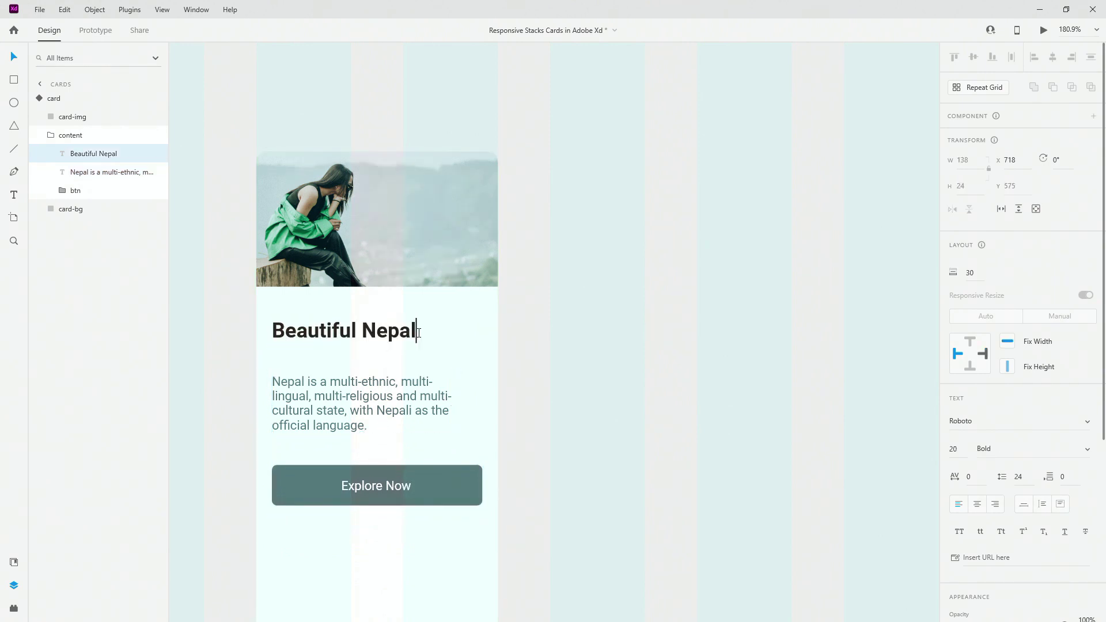
{"action": "type", "text": "sasasas"}
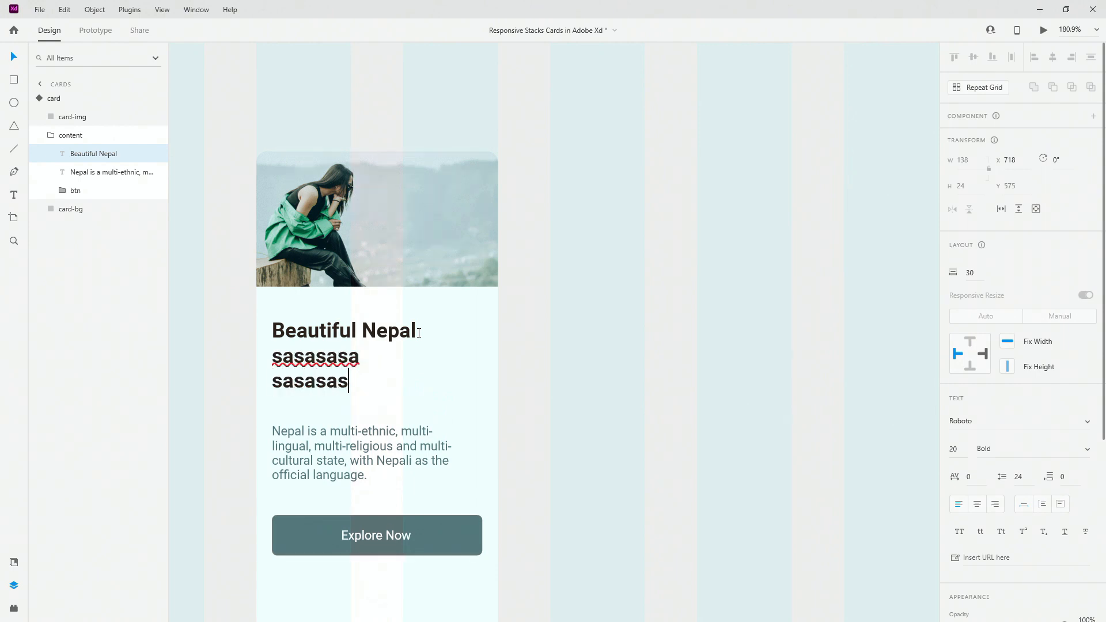
{"action": "key", "text": "Backspace"}
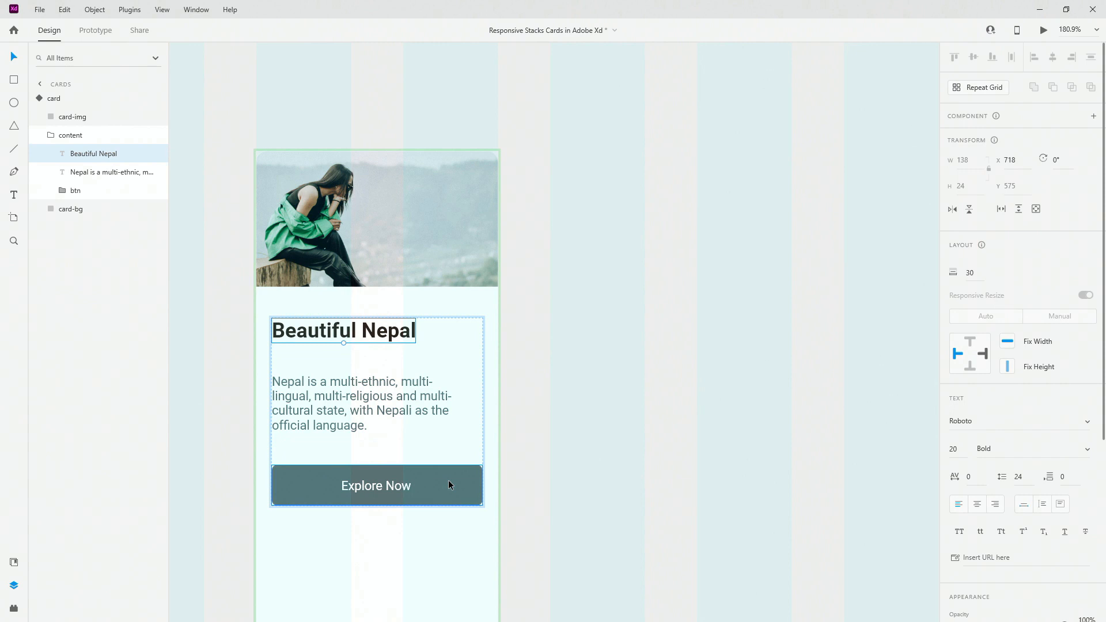
Step: Select the Explore Now button, resize card-bg to 370 tall, and select the whole card
{"action": "left_click", "coordinate": [75, 191]}
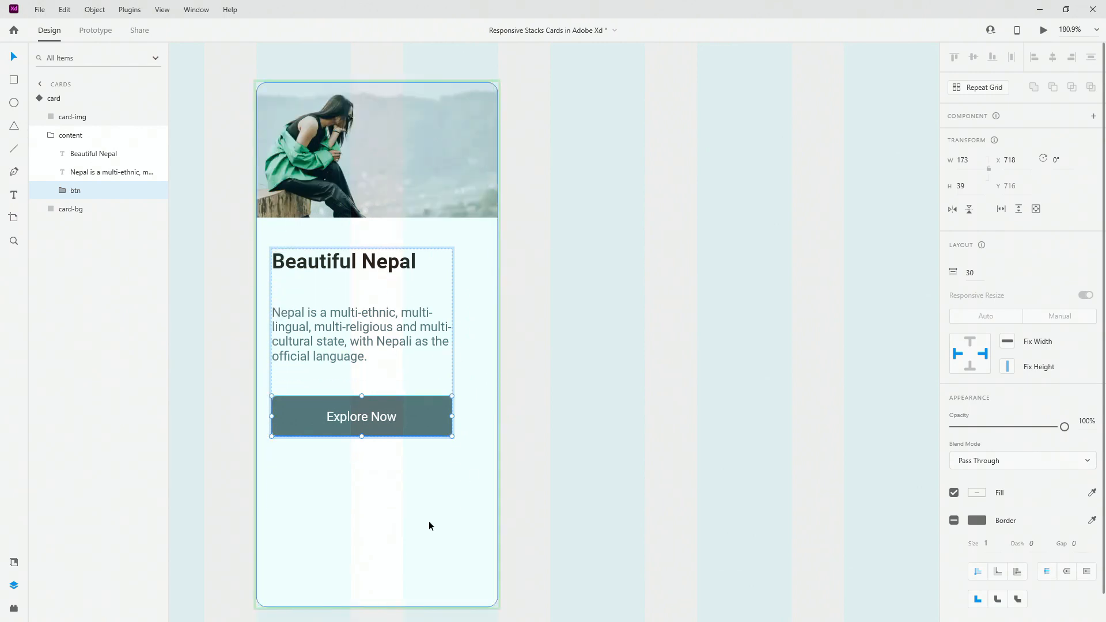
{"action": "left_click", "coordinate": [70, 209]}
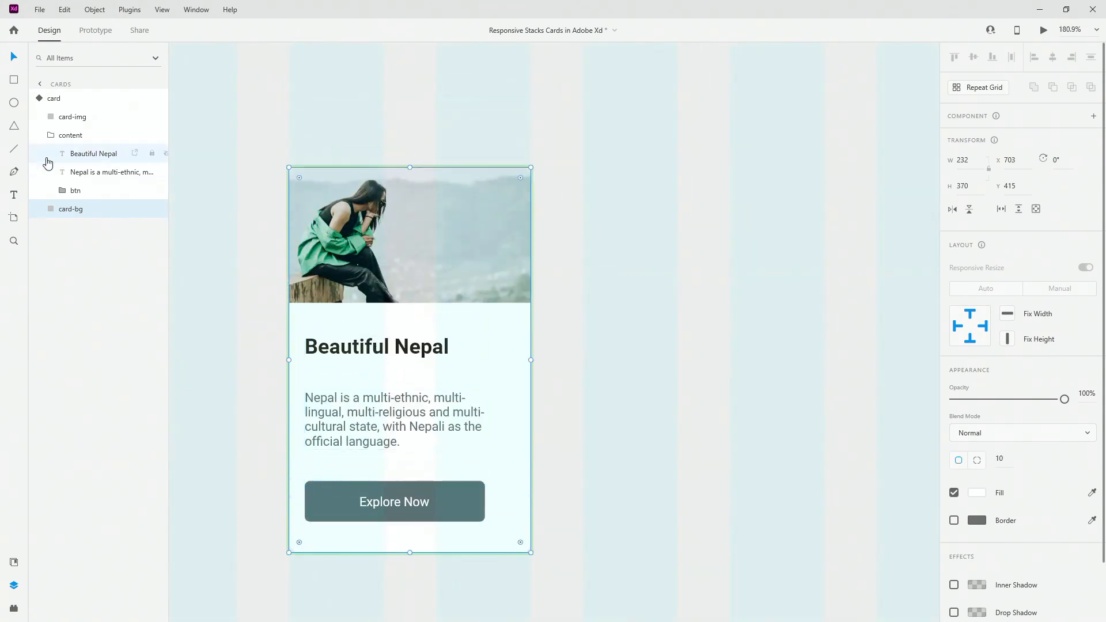
{"action": "left_click", "coordinate": [53, 98]}
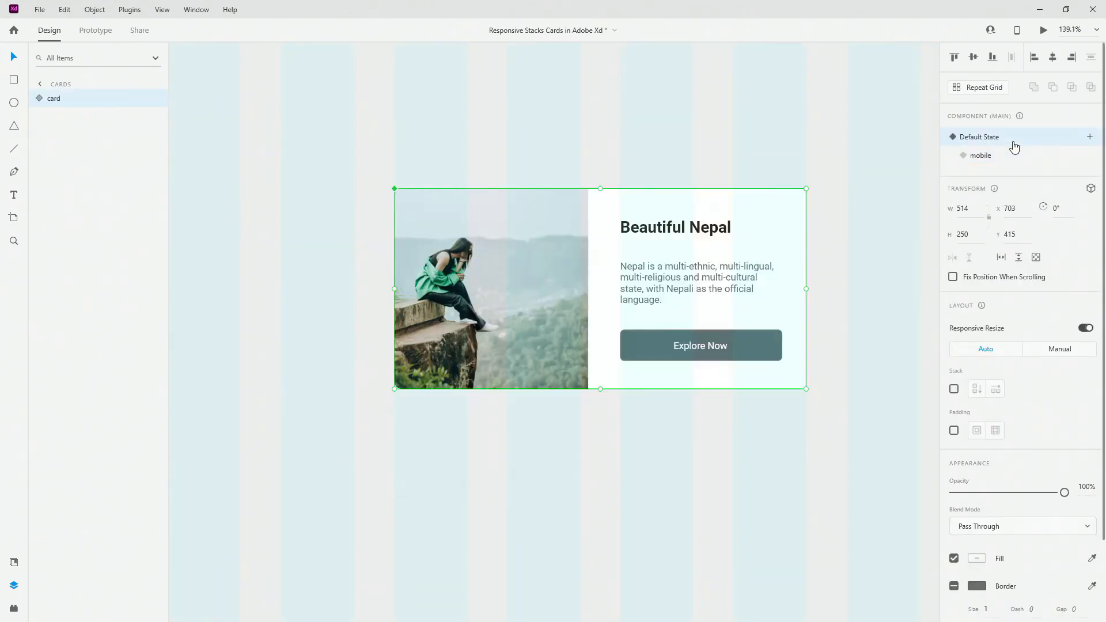
Step: Show the card's desktop default state and enter Prototype mode
{"action": "left_click", "coordinate": [980, 155]}
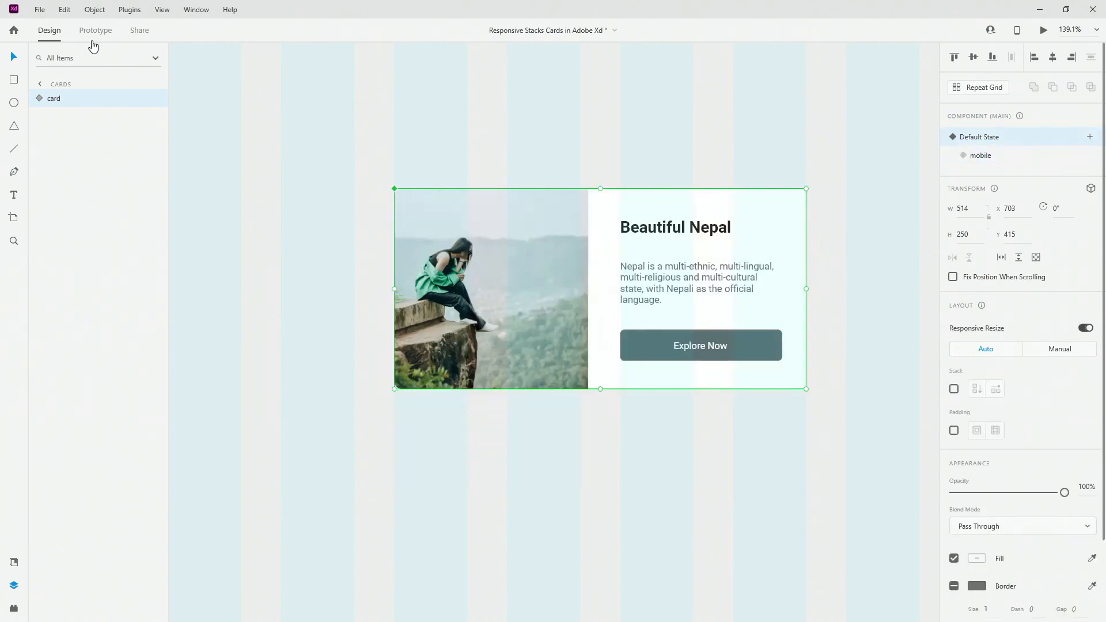
{"action": "left_click", "coordinate": [95, 30]}
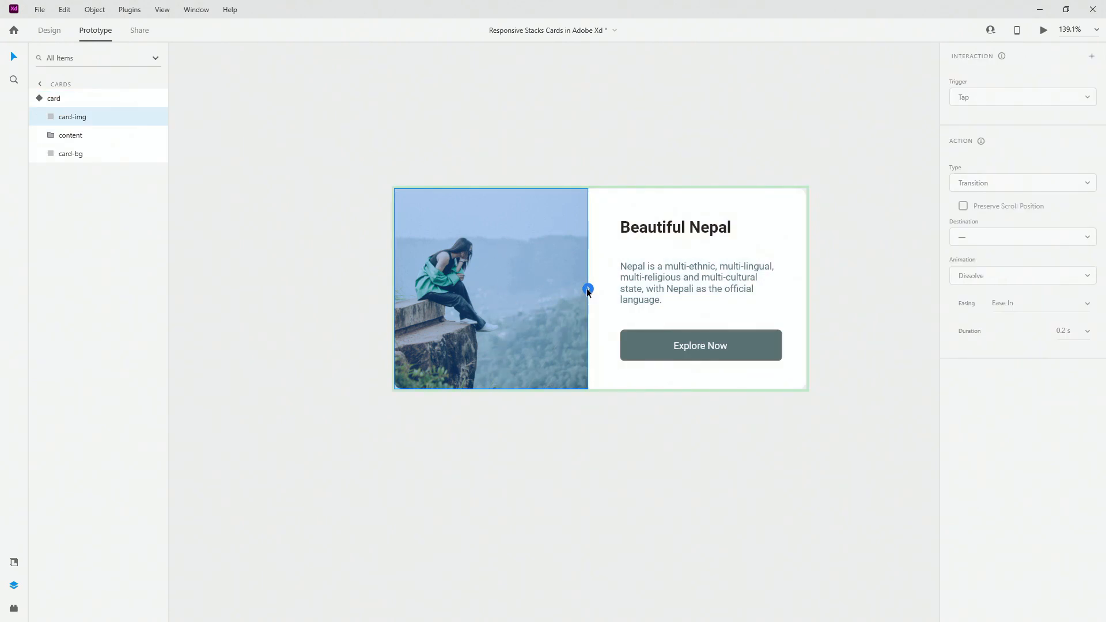
Step: Set the card-img tap to Auto-Animate to the mobile state, Ease In-Out, 1 s
{"action": "left_click", "coordinate": [1021, 182]}
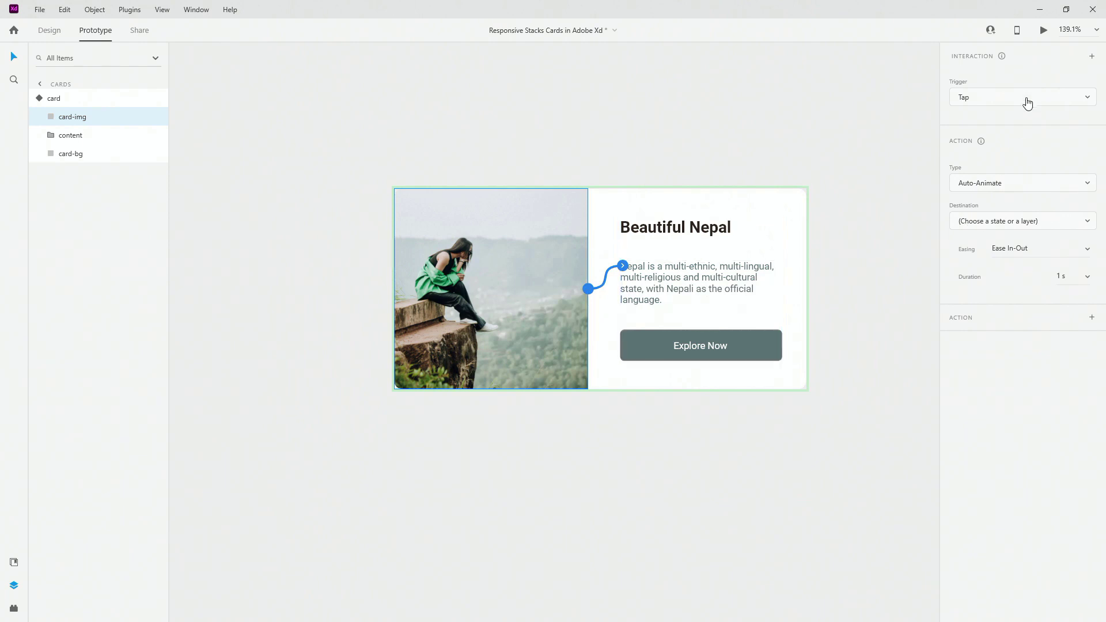
{"action": "left_click", "coordinate": [1020, 183]}
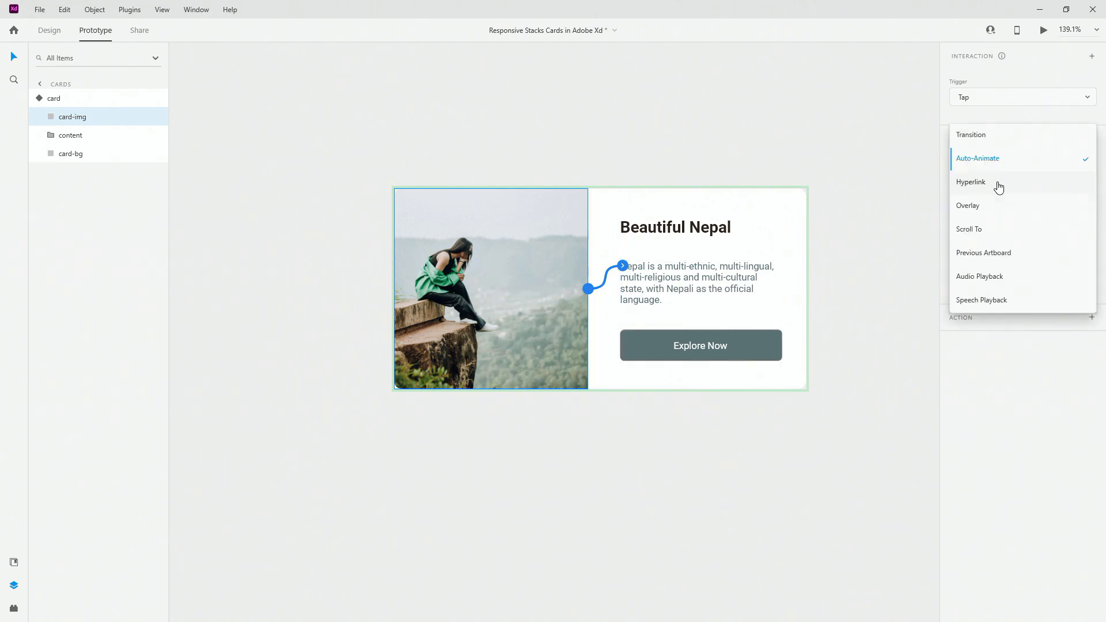
{"action": "left_click", "coordinate": [977, 158]}
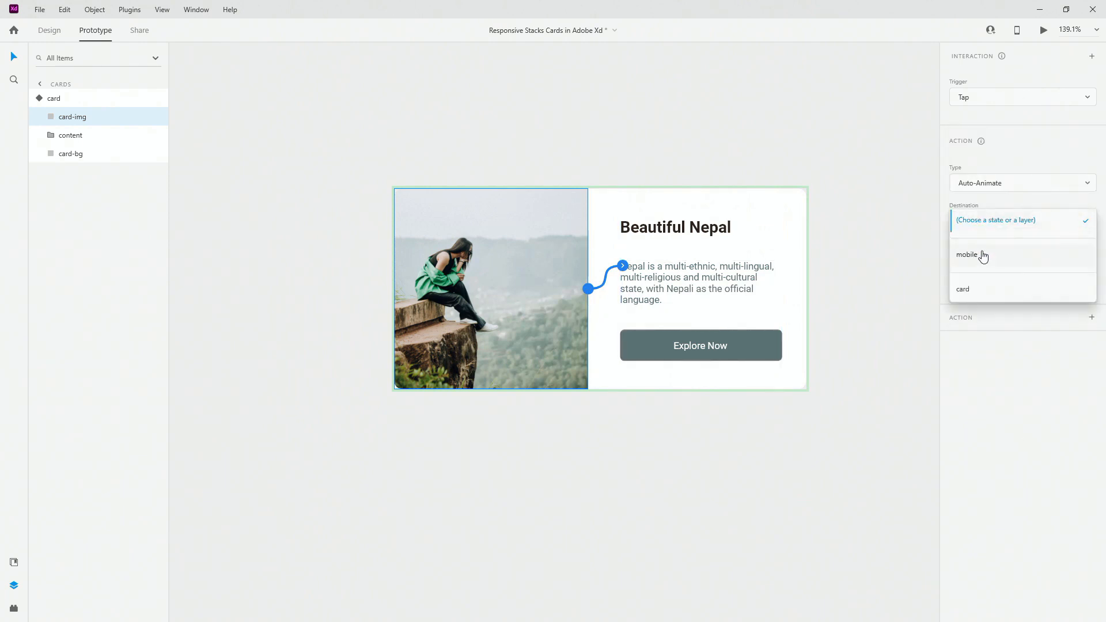
{"action": "left_click", "coordinate": [967, 255]}
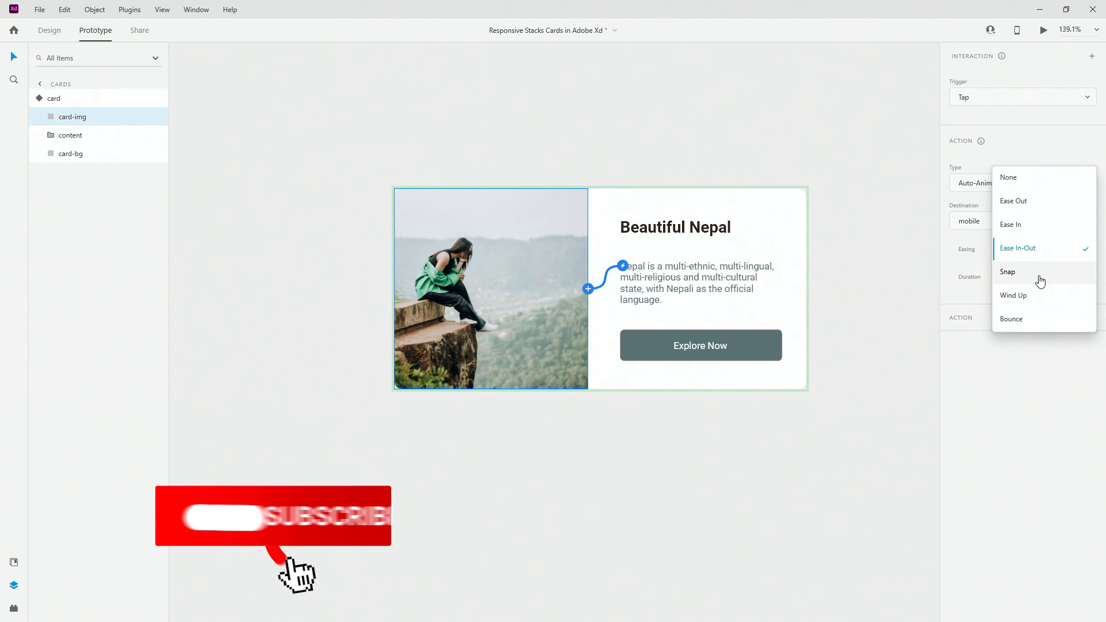
{"action": "left_click", "coordinate": [1018, 248]}
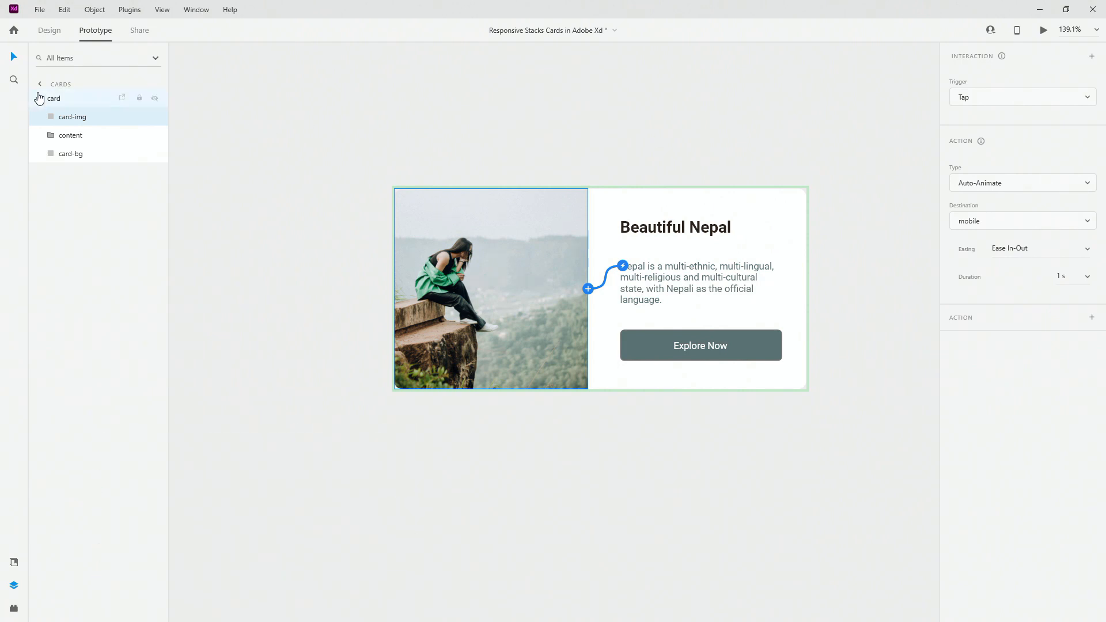
Step: In the mobile state, set the content tap to Auto-Animate to Default State, then display Default State
{"action": "left_click", "coordinate": [41, 98]}
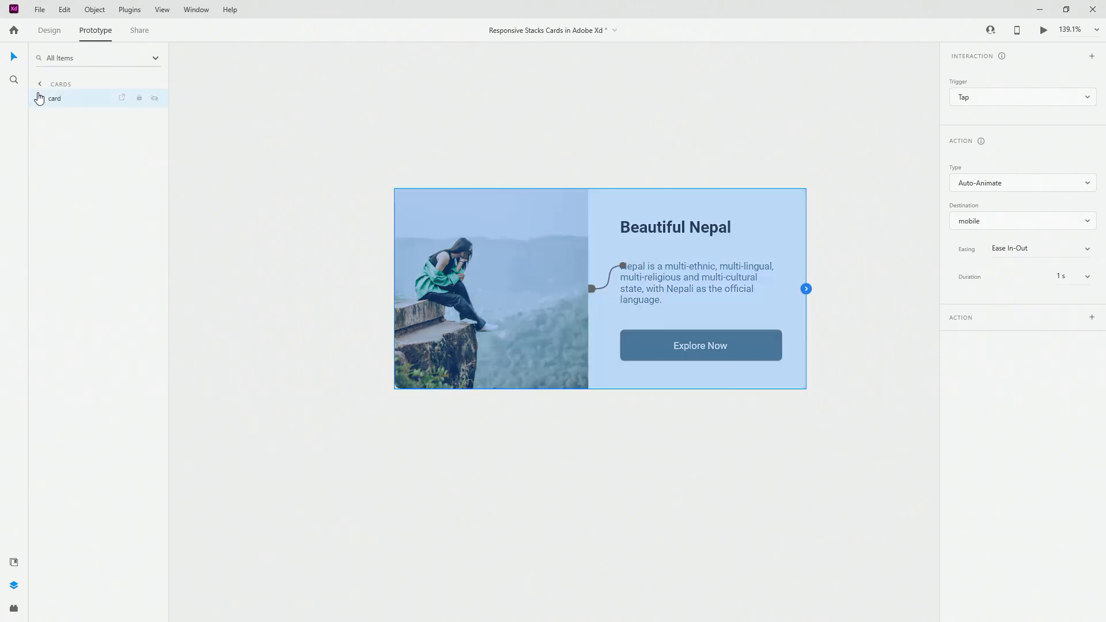
{"action": "left_click", "coordinate": [981, 94]}
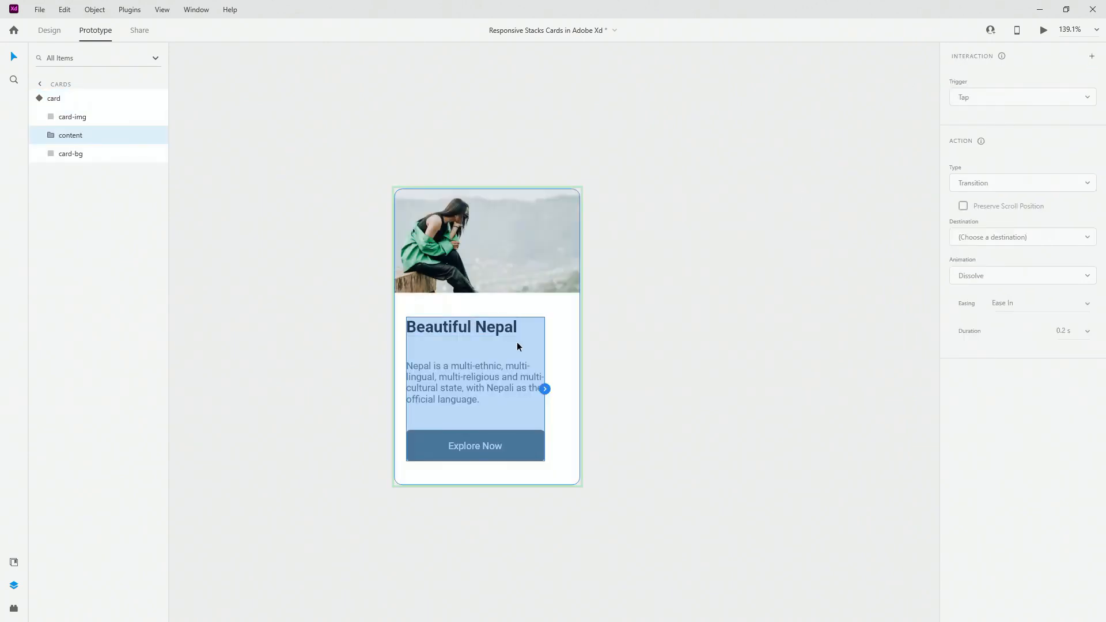
{"action": "left_click", "coordinate": [1020, 182]}
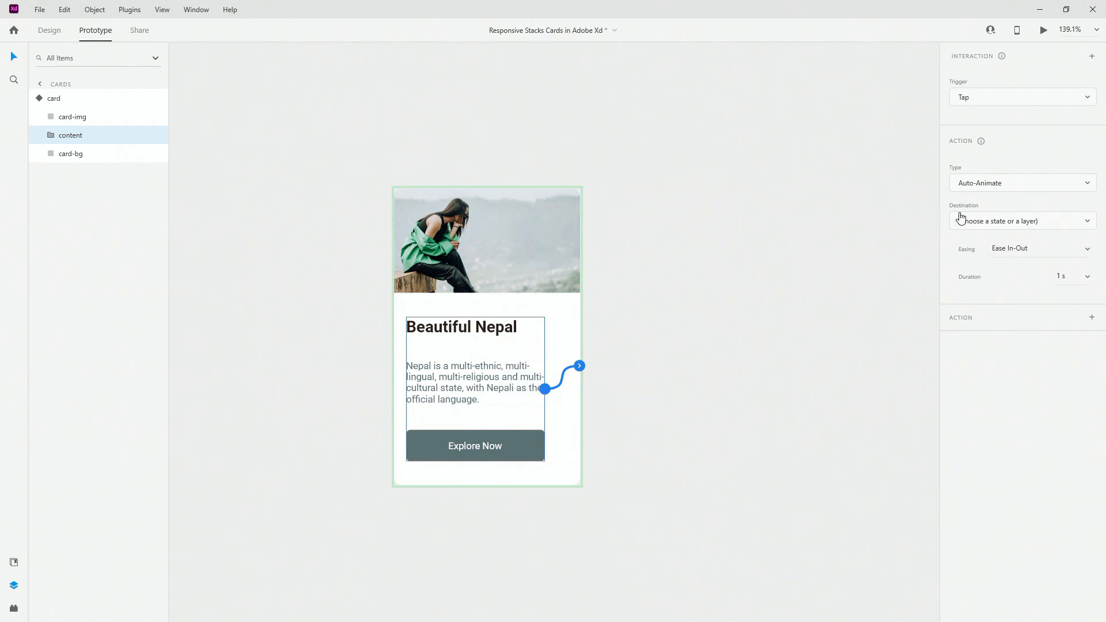
{"action": "mouse_move", "coordinate": [984, 222]}
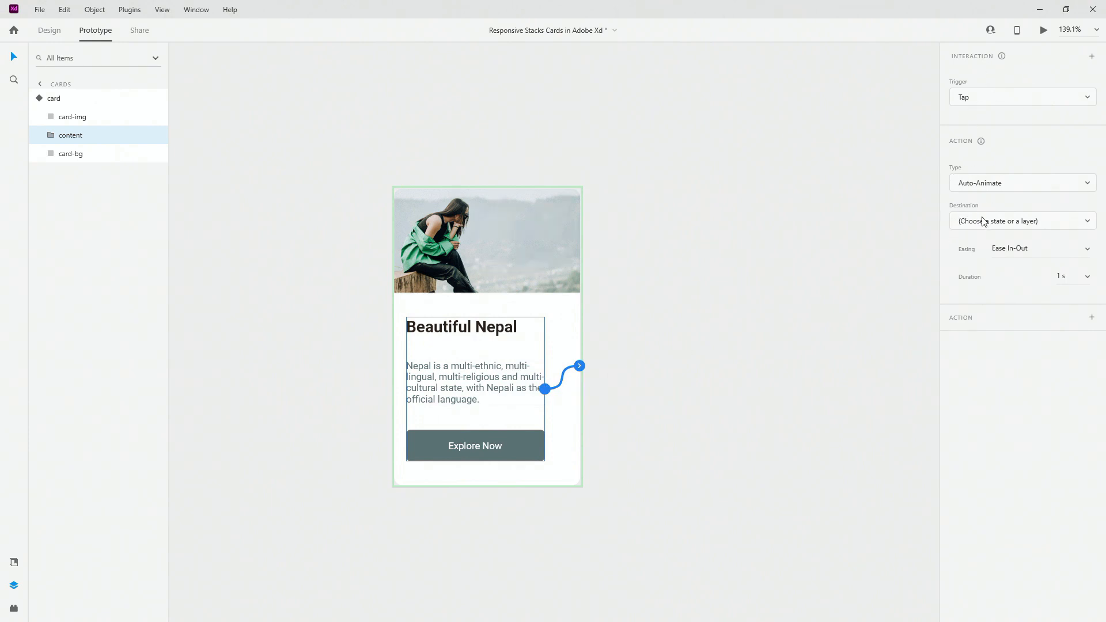
{"action": "left_click", "coordinate": [1021, 220]}
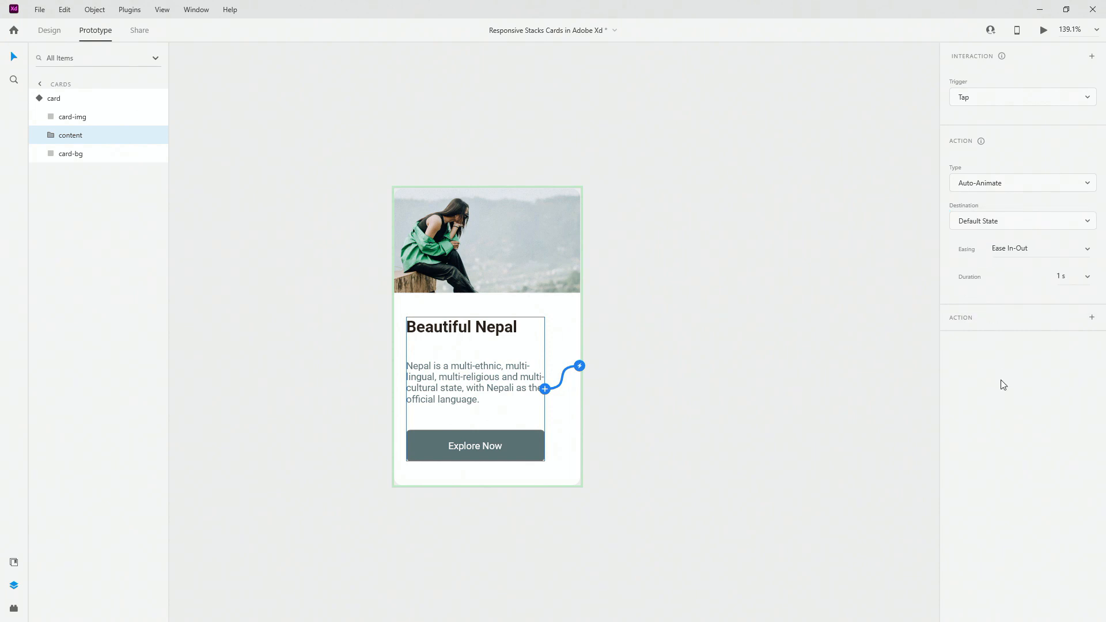
{"action": "left_click", "coordinate": [54, 98]}
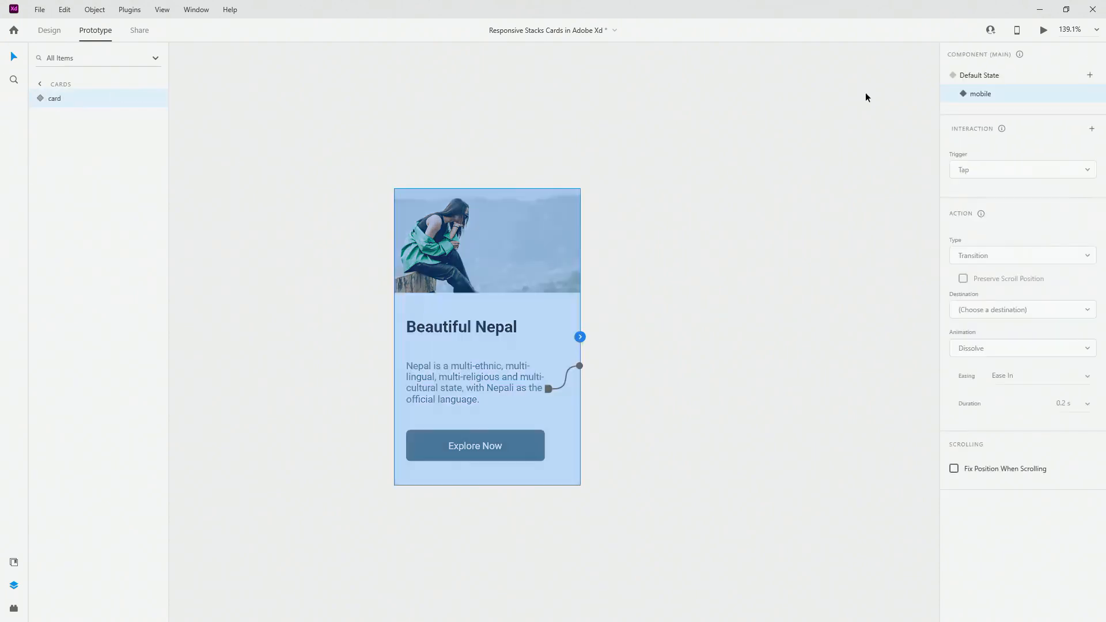
{"action": "left_click", "coordinate": [980, 75]}
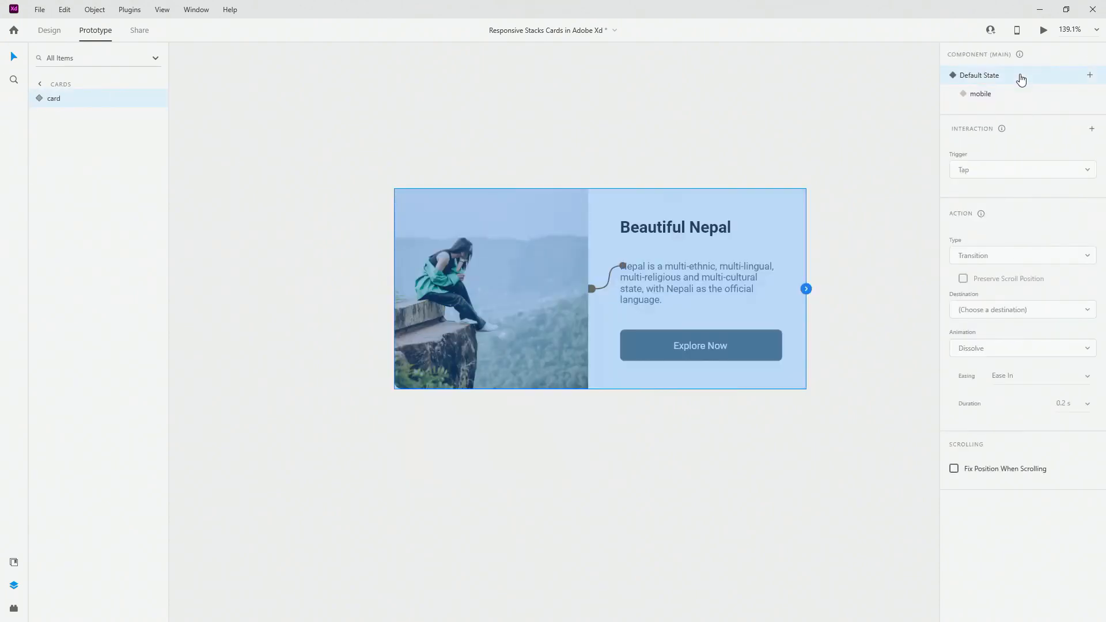
Step: Launch Desktop Preview of the Beautiful Nepal card prototype
{"action": "left_click", "coordinate": [1043, 29]}
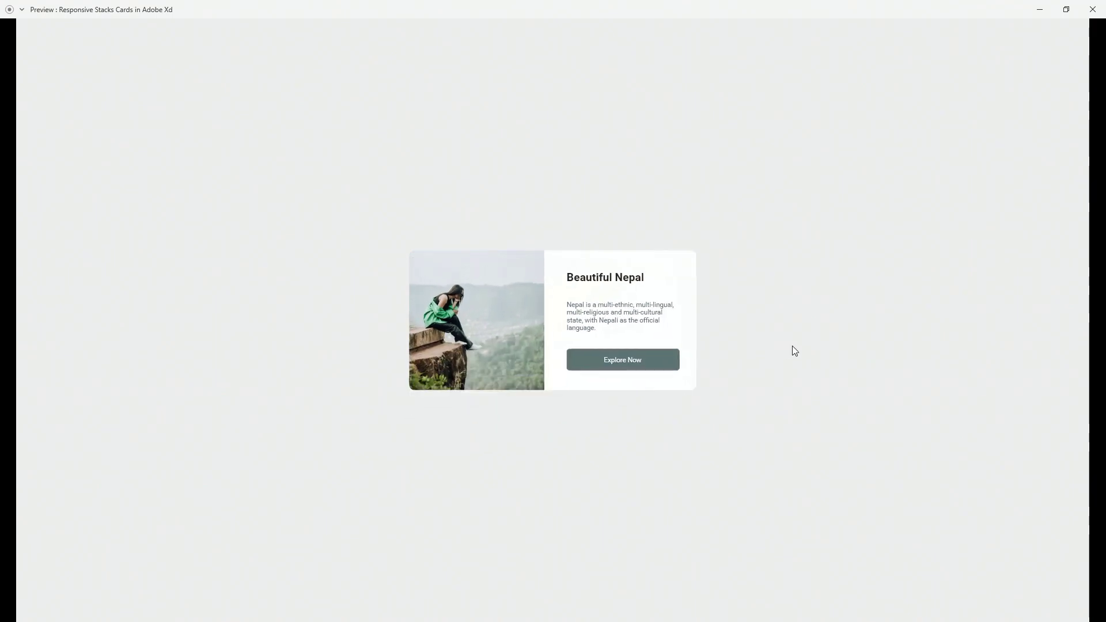
{"action": "mouse_move", "coordinate": [898, 145]}
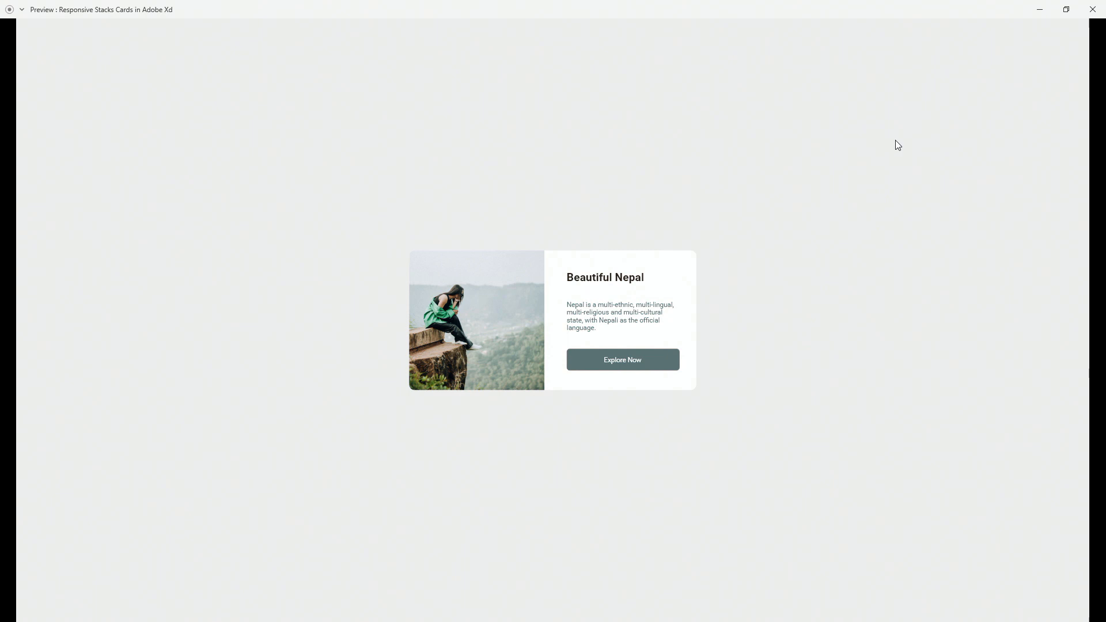